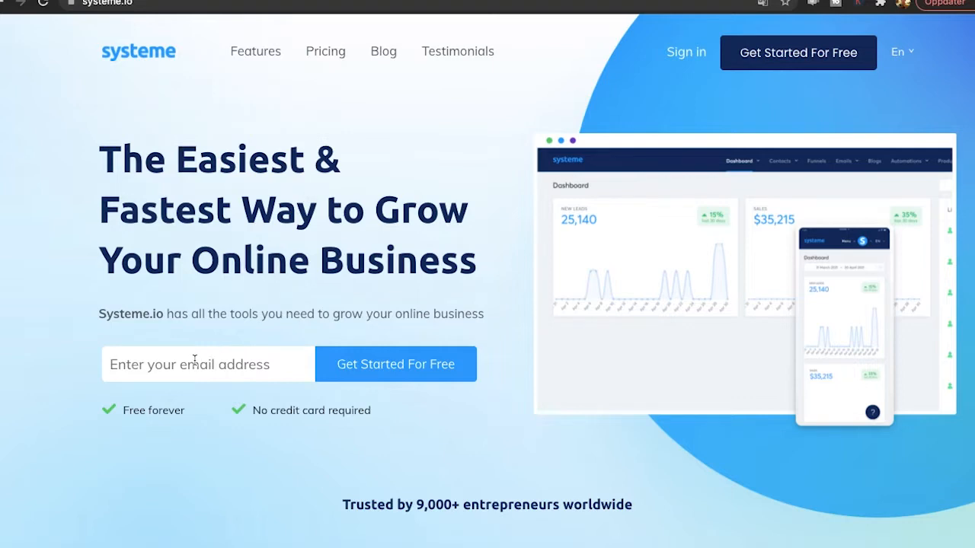
mouse_move(403, 370)
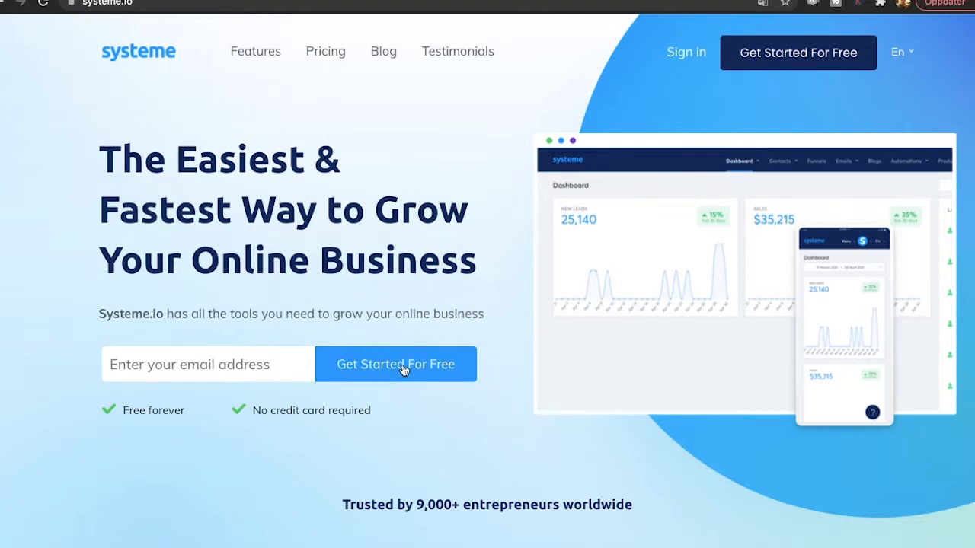
mouse_move(243, 476)
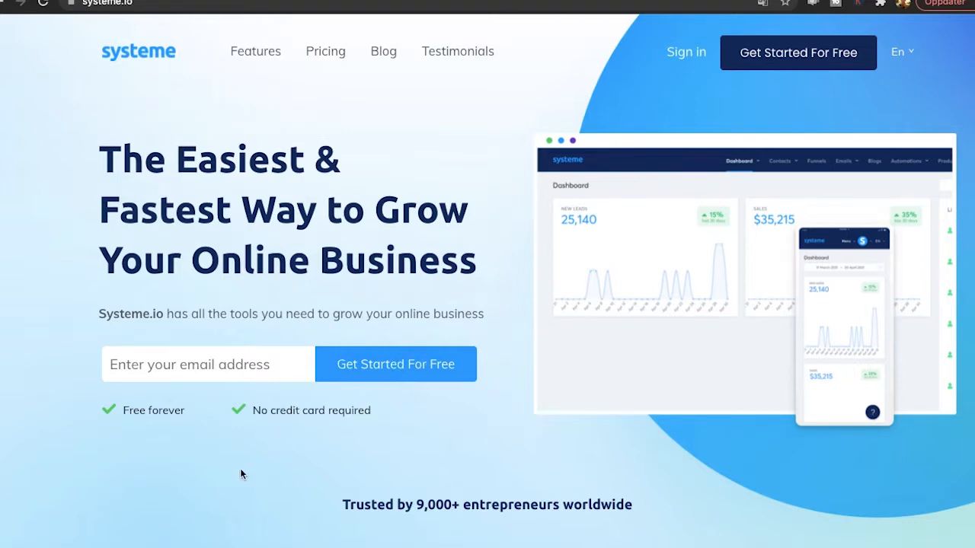
mouse_move(328, 64)
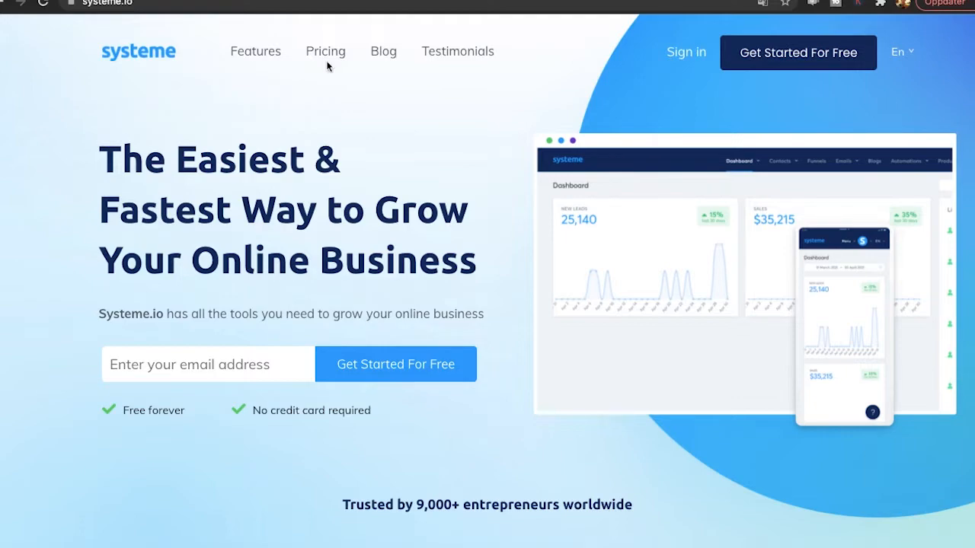
View the Pricing page and scroll through the Free, Startup, Webinar and Unlimited plan comparison
left_click(326, 52)
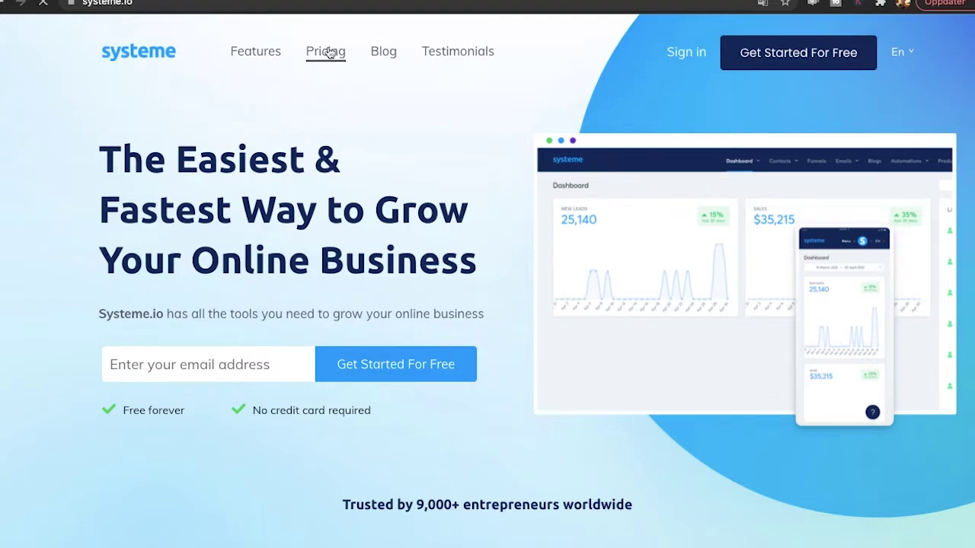
left_click(326, 51)
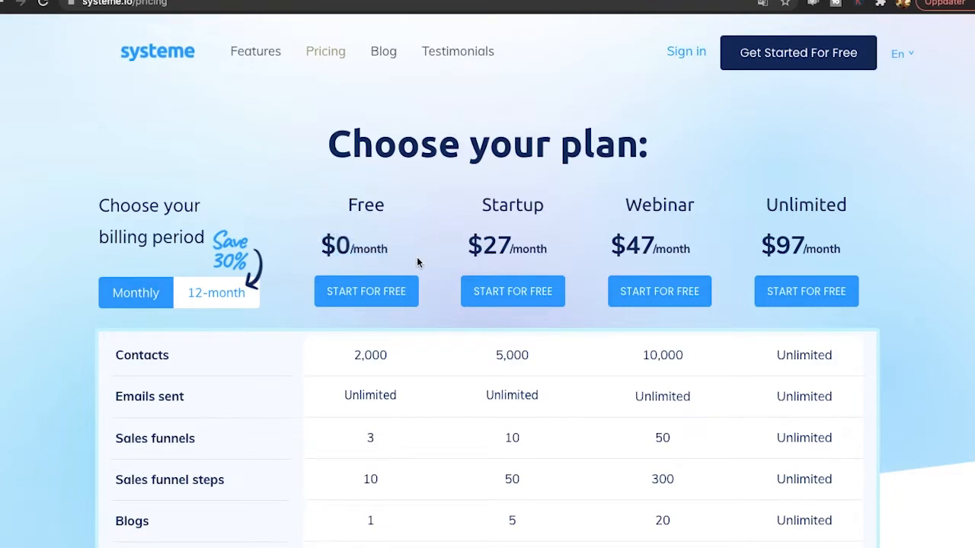
scroll("down", 3)
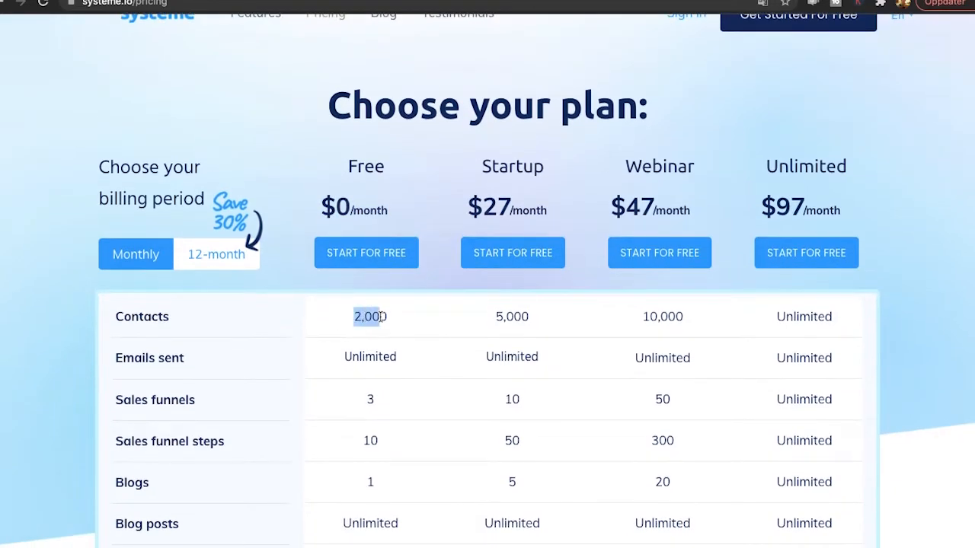
scroll("down", 3)
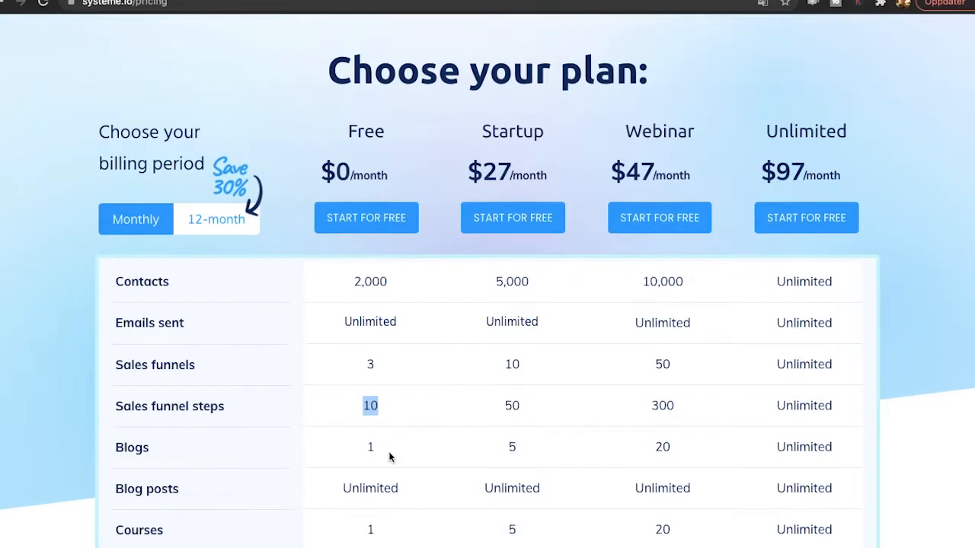
scroll("down", 3)
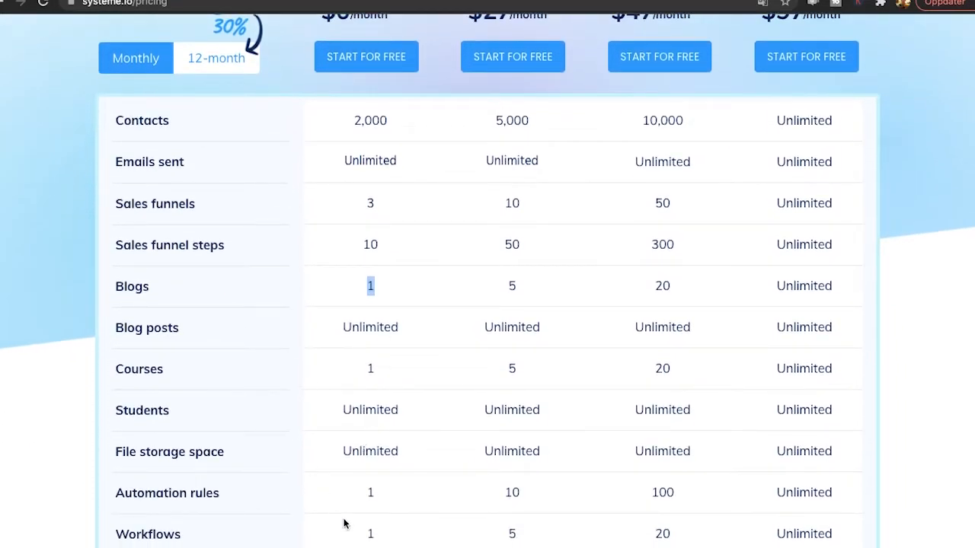
scroll("up", 3)
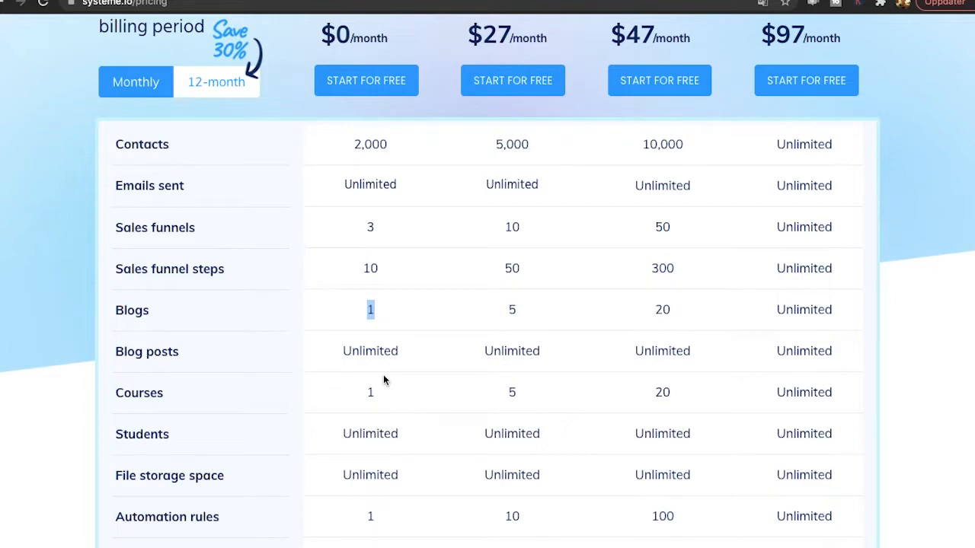
scroll("up", 3)
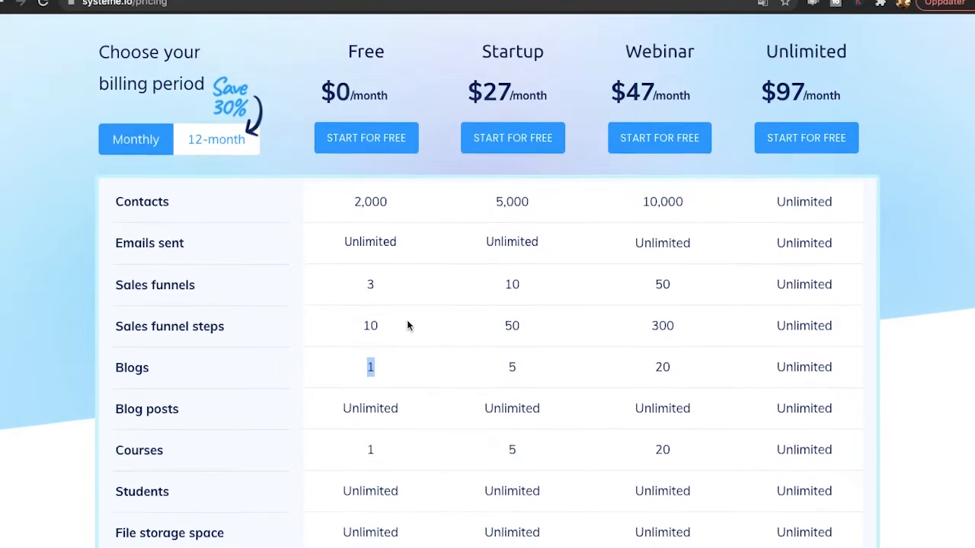
mouse_move(511, 234)
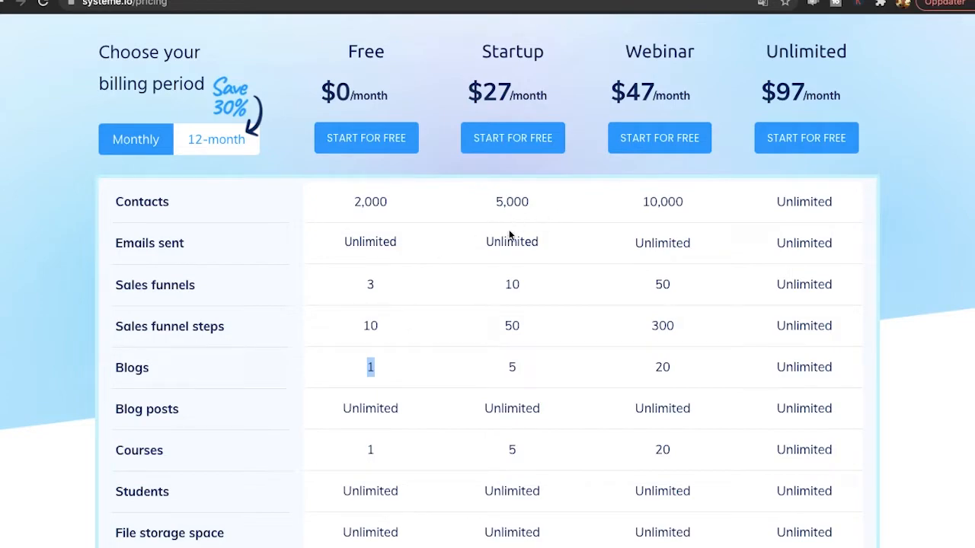
mouse_move(509, 76)
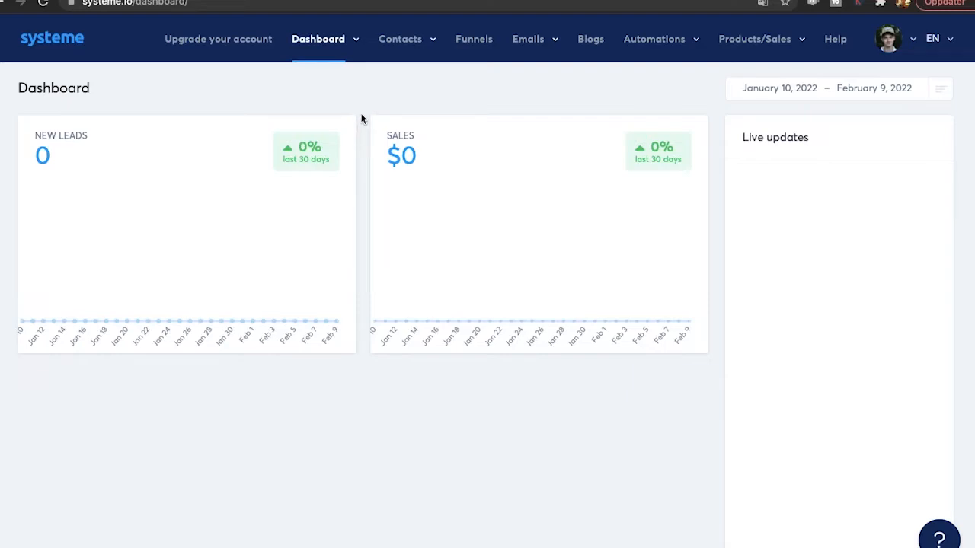
mouse_move(384, 86)
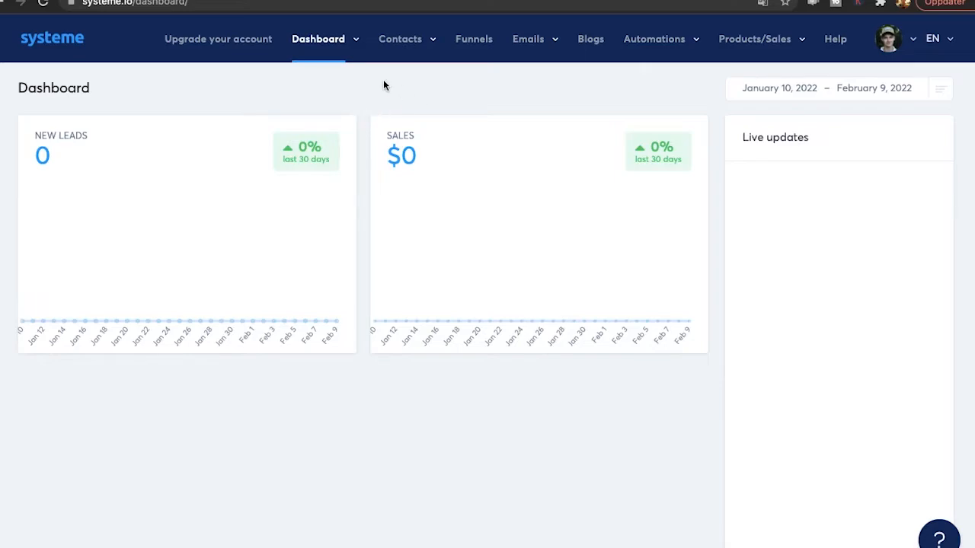
Go to the Funnels list and start creating a new funnel
left_click(474, 39)
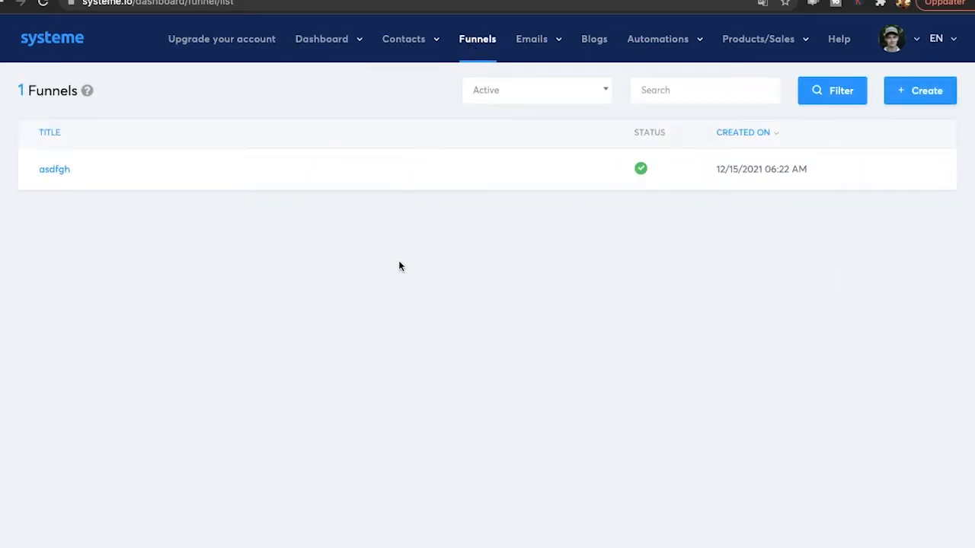
left_click(920, 91)
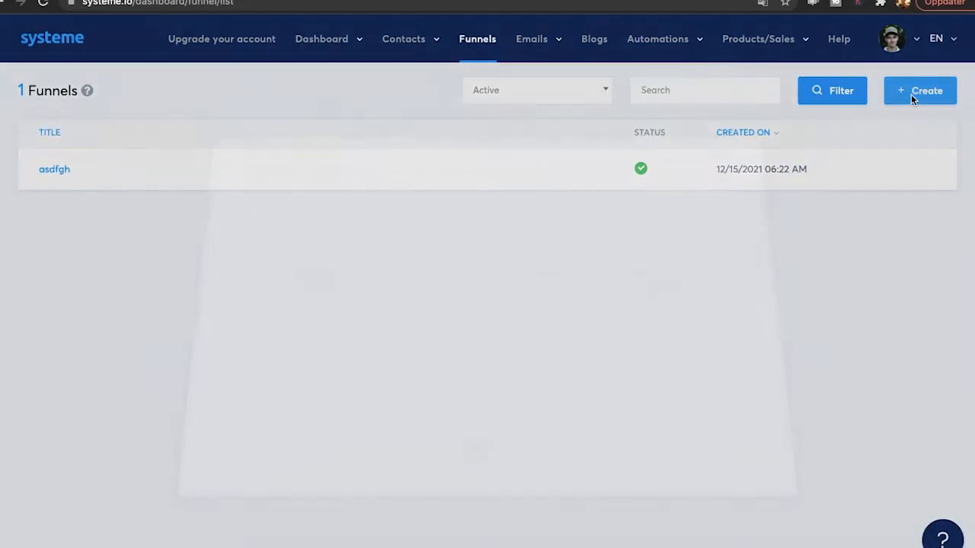
Name the funnel 'Test Funnel', choose Build an audience, and create it
left_click(920, 91)
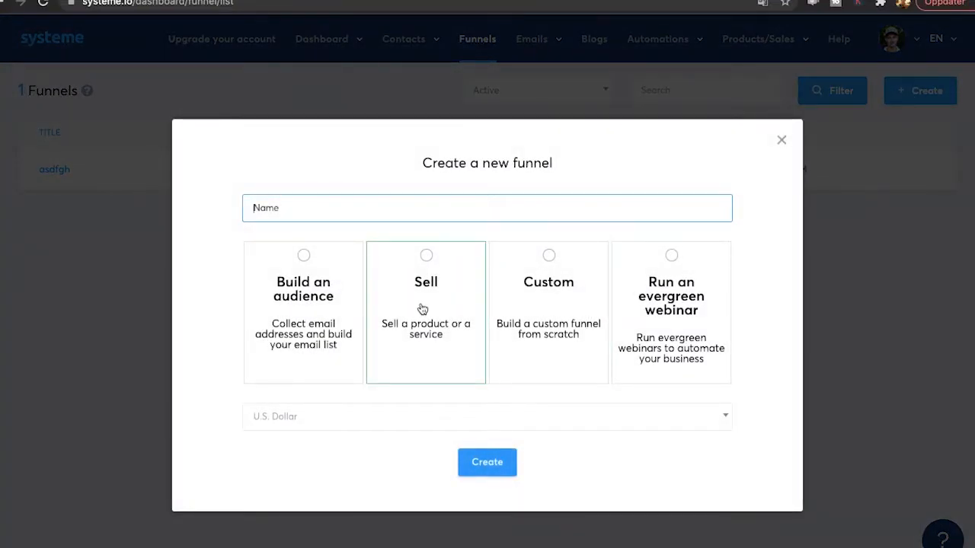
left_click(488, 207)
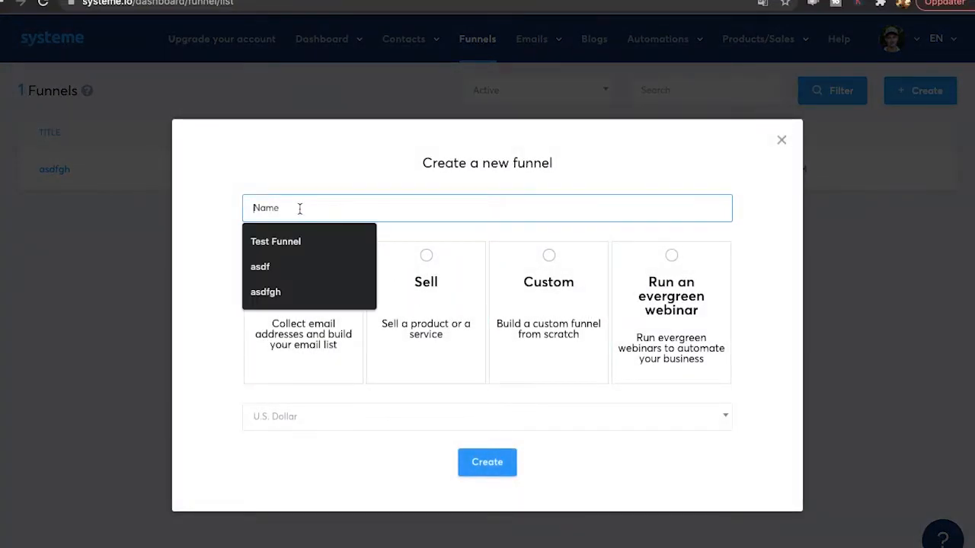
left_click(276, 241)
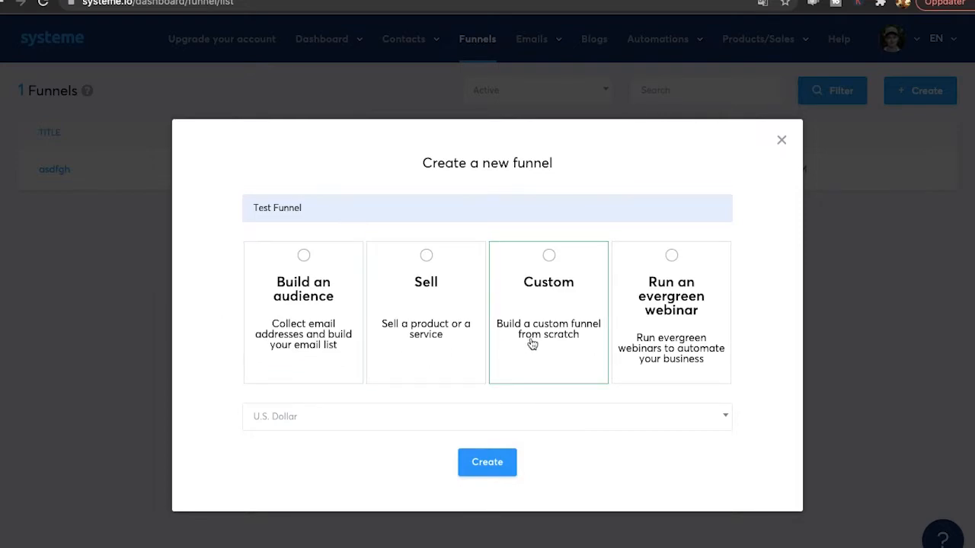
left_click(670, 312)
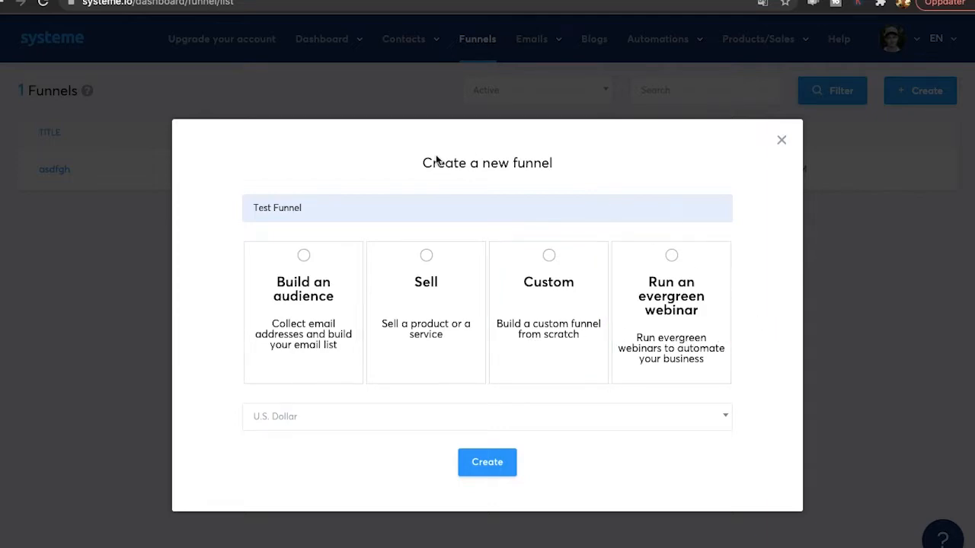
left_click(303, 256)
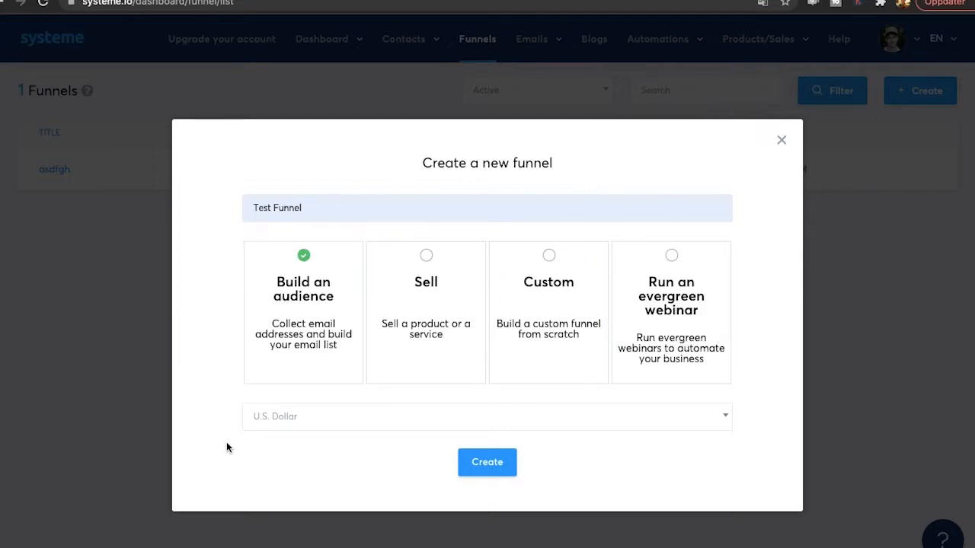
mouse_move(510, 487)
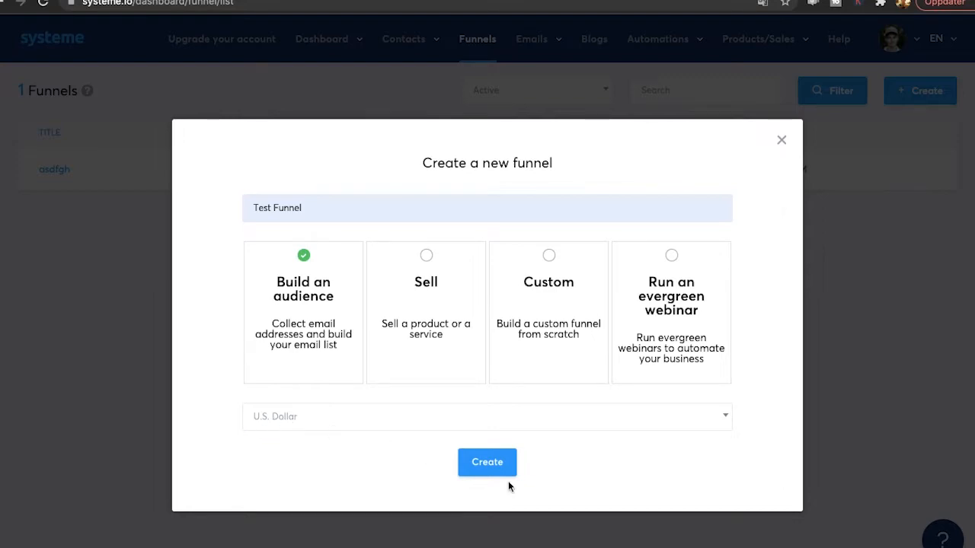
left_click(487, 463)
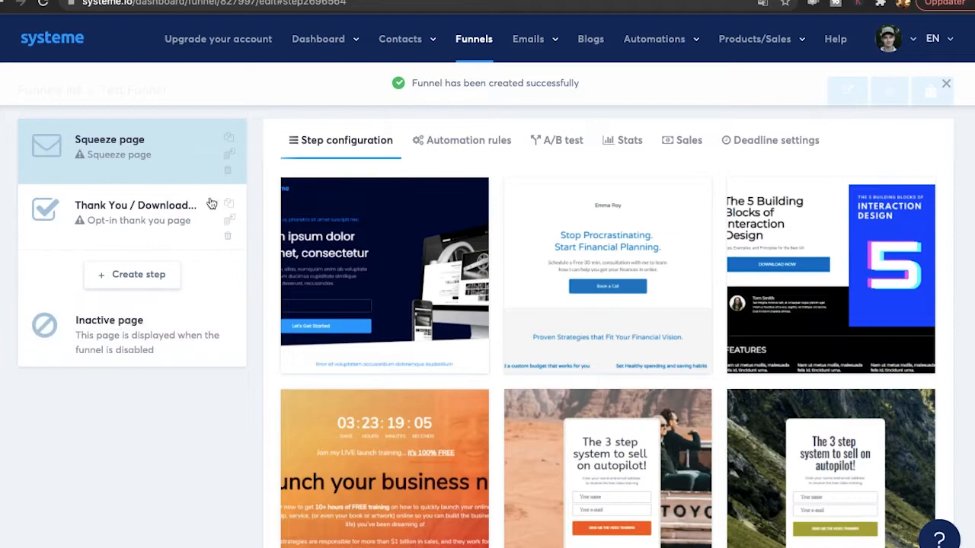
mouse_move(86, 375)
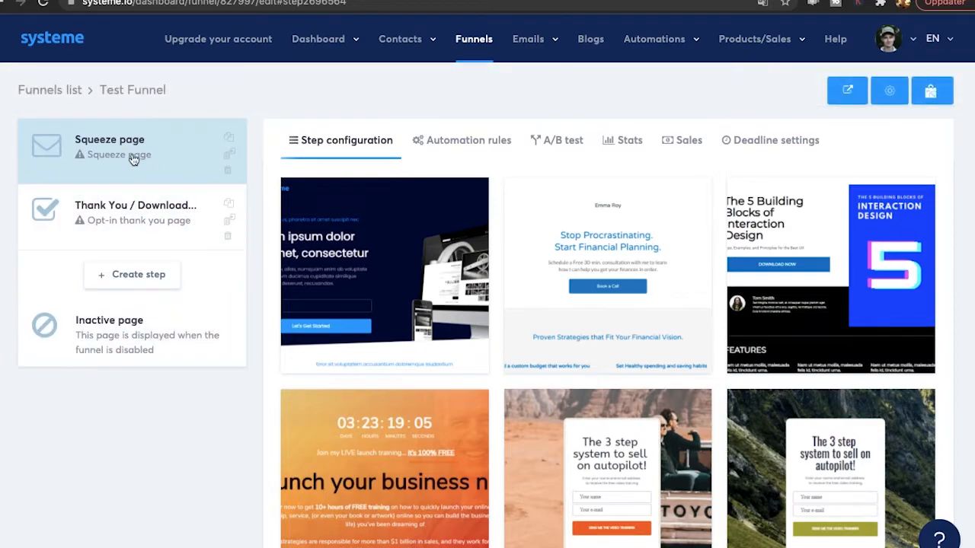
mouse_move(118, 234)
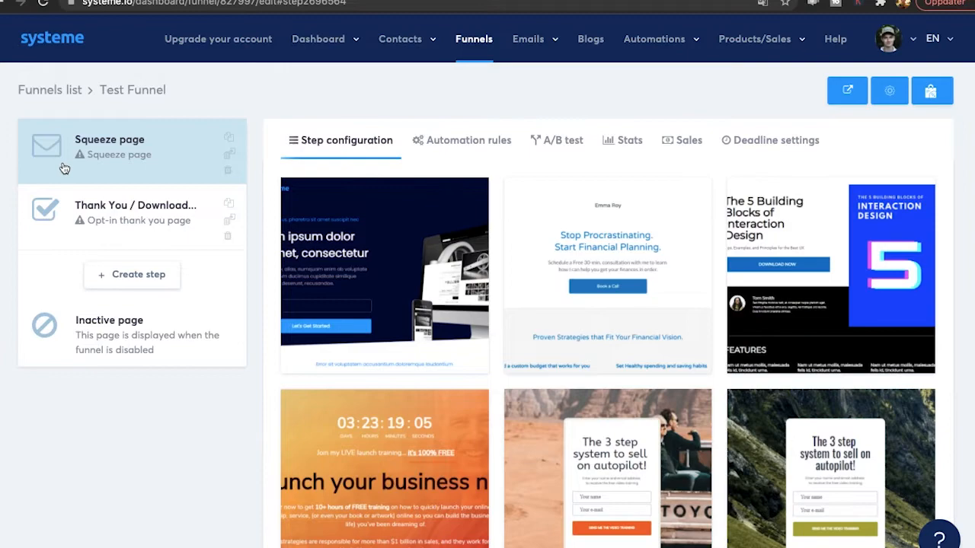
mouse_move(131, 274)
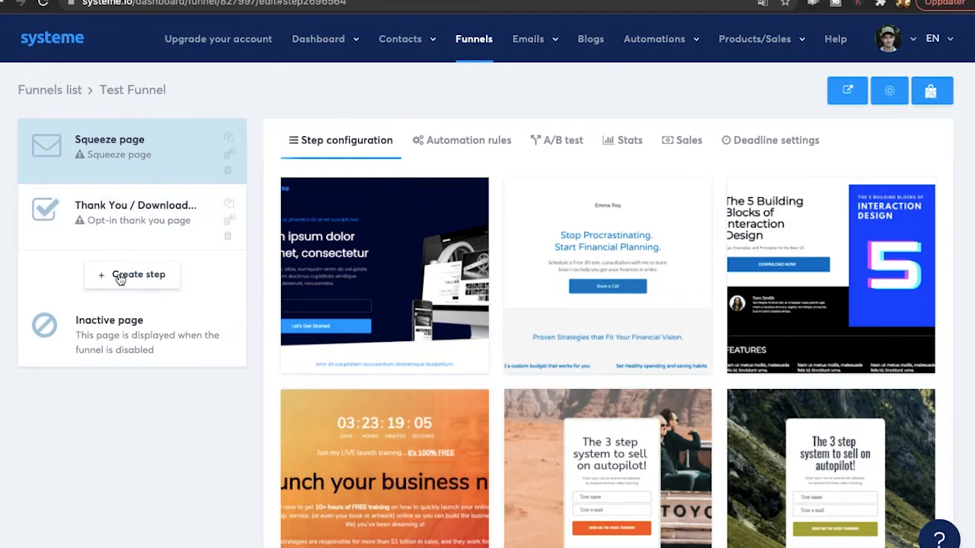
Add an Upsell step named 'Upsell' between the squeeze page and thank-you page
left_click(131, 274)
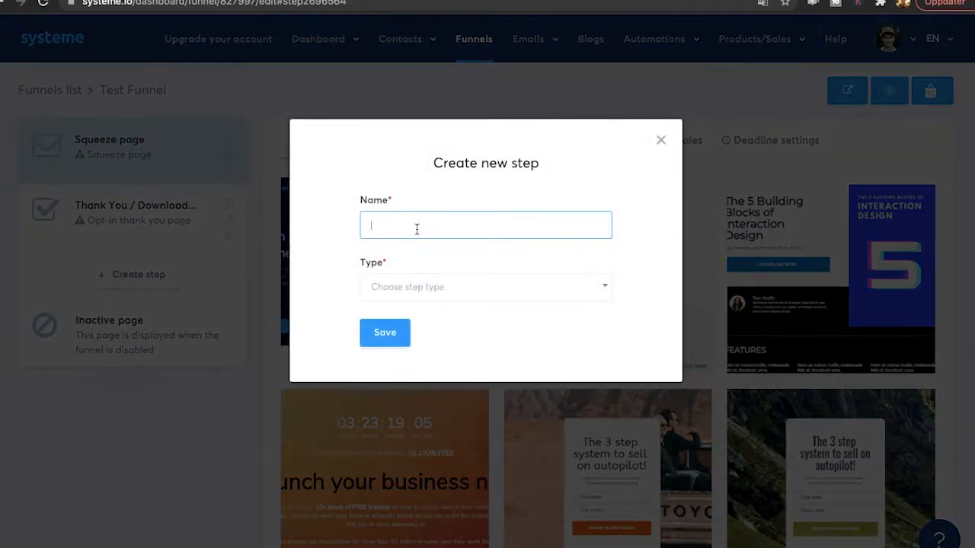
type("Upsell")
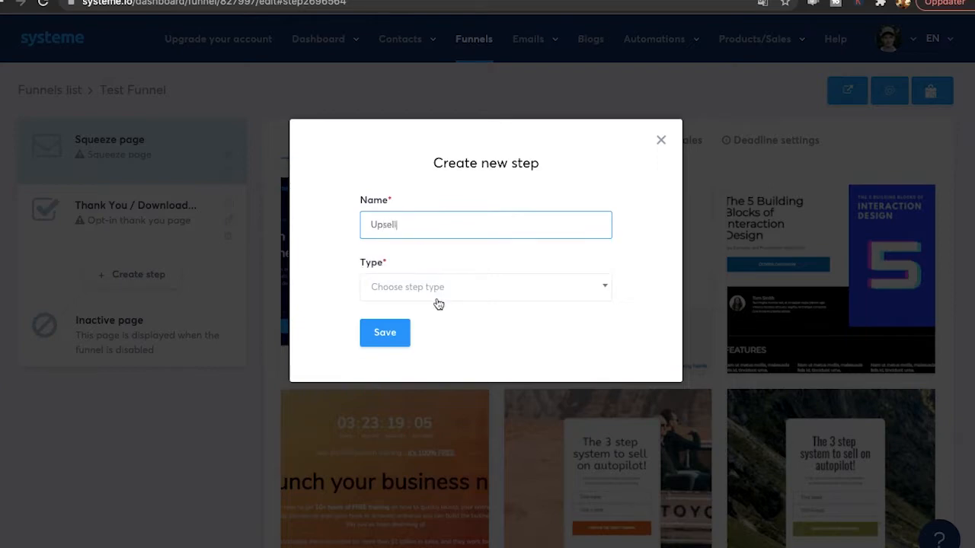
left_click(485, 287)
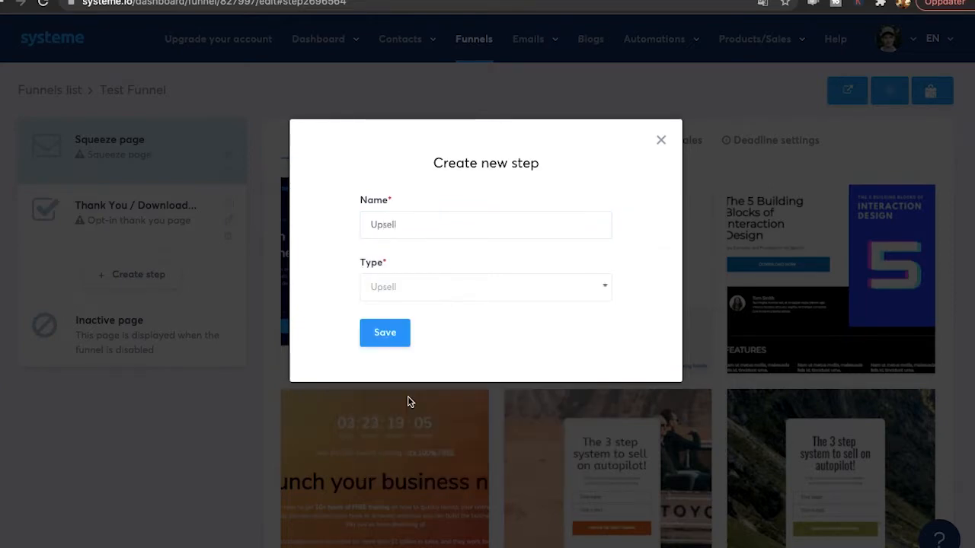
left_click(383, 332)
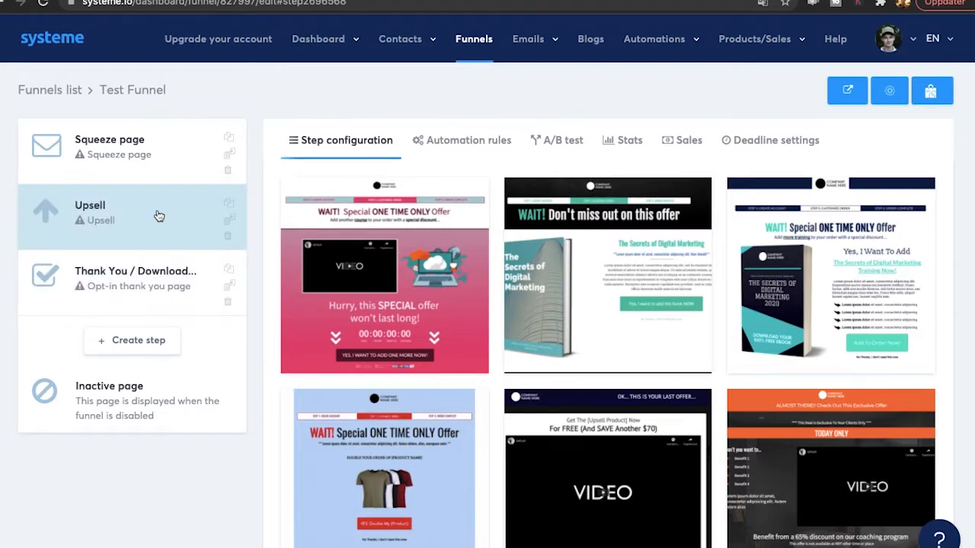
mouse_move(10, 207)
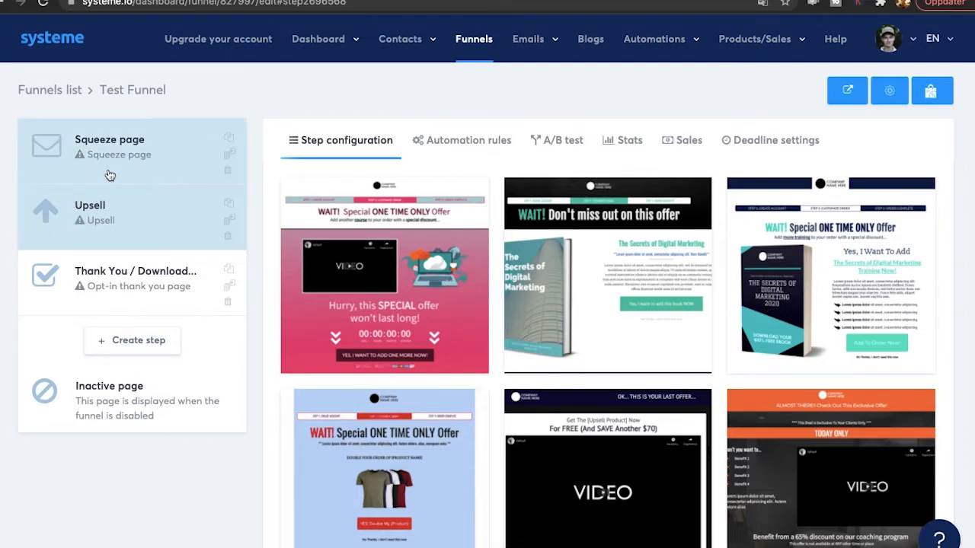
mouse_move(91, 245)
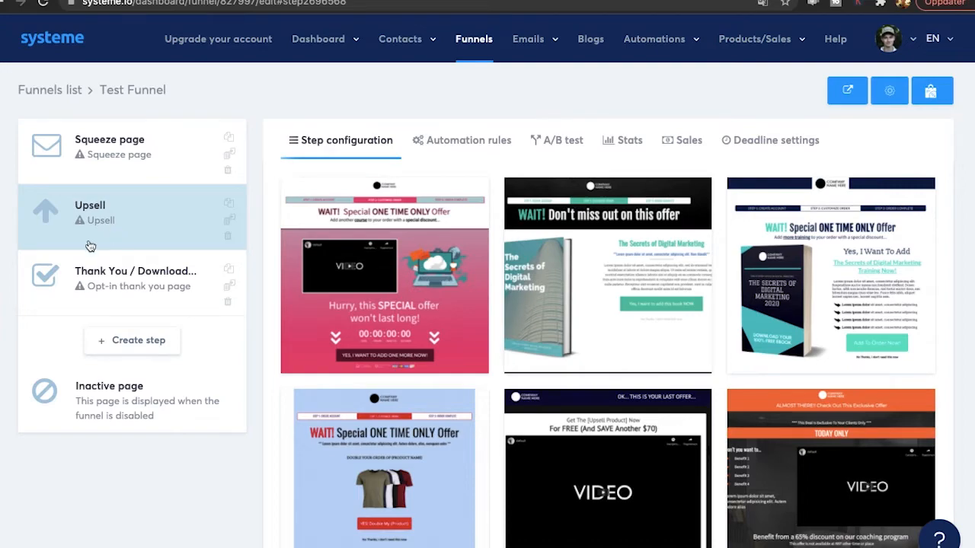
mouse_move(251, 456)
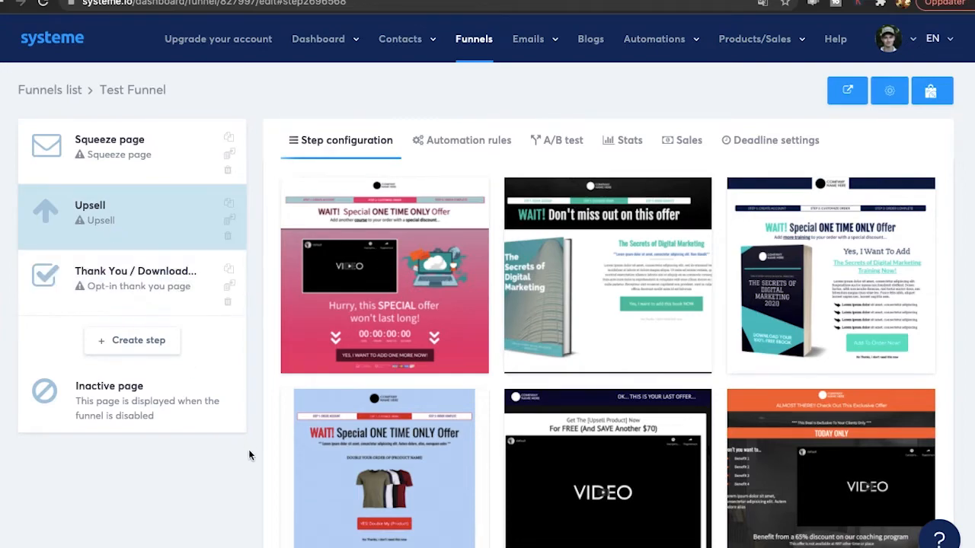
Browse the squeeze page template gallery toward the '3 step system' opt-in template
left_click(109, 138)
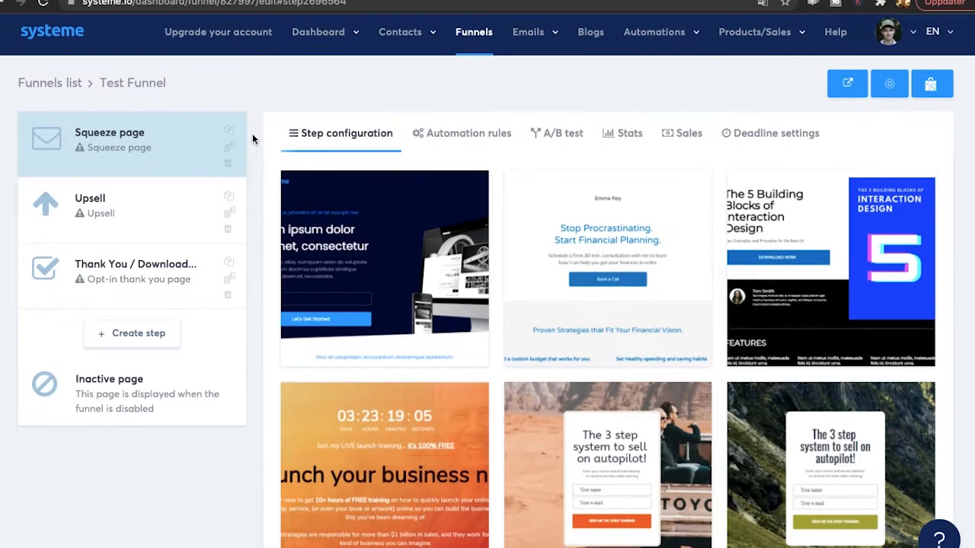
scroll("down", 3)
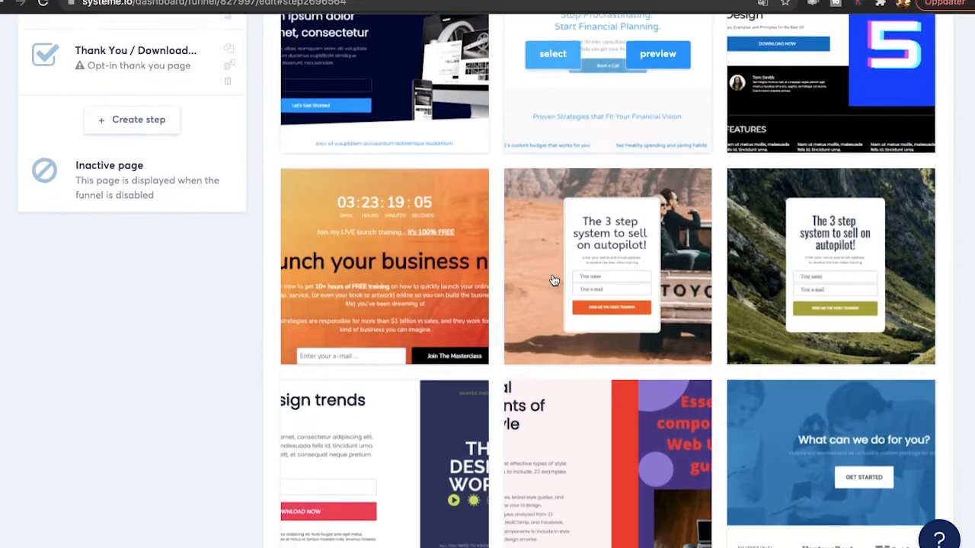
scroll("down", 3)
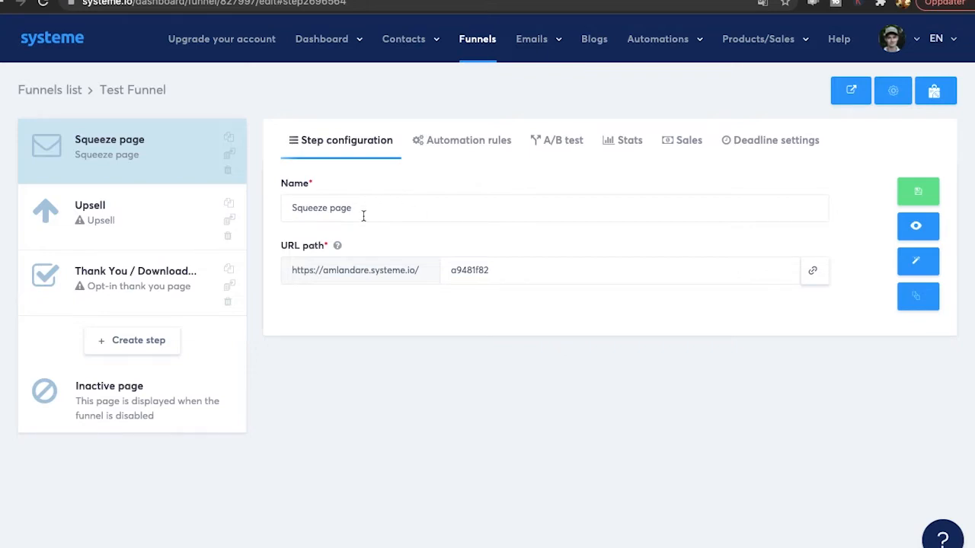
left_click(618, 271)
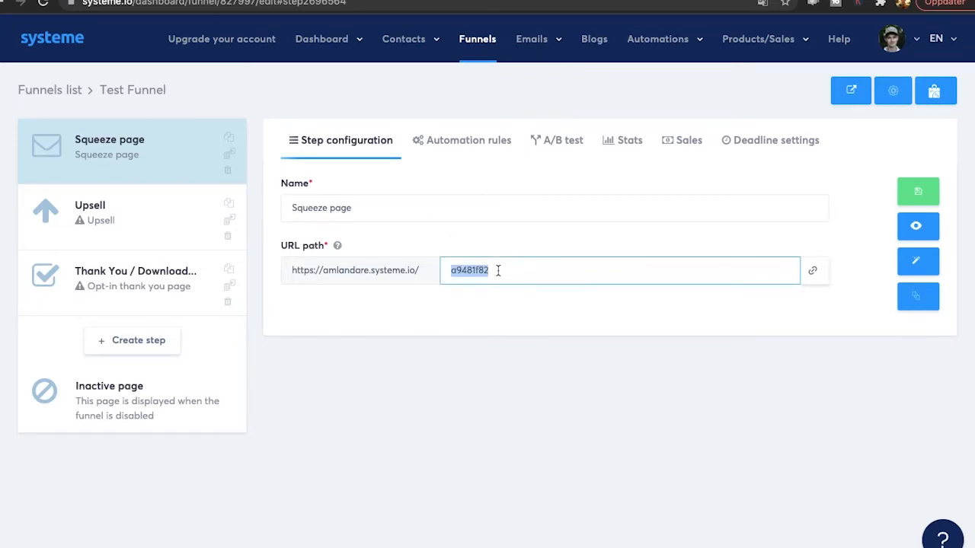
type("freebook")
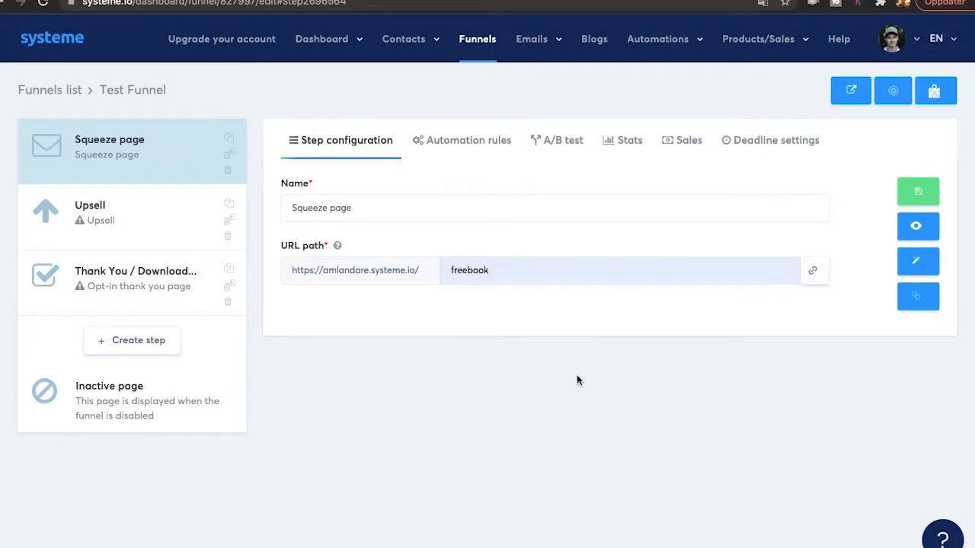
mouse_move(657, 378)
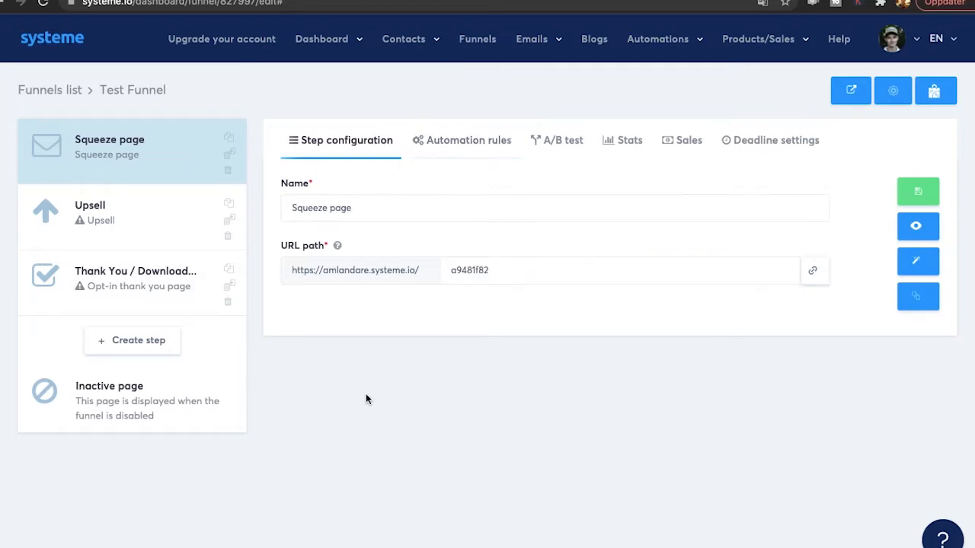
mouse_move(461, 140)
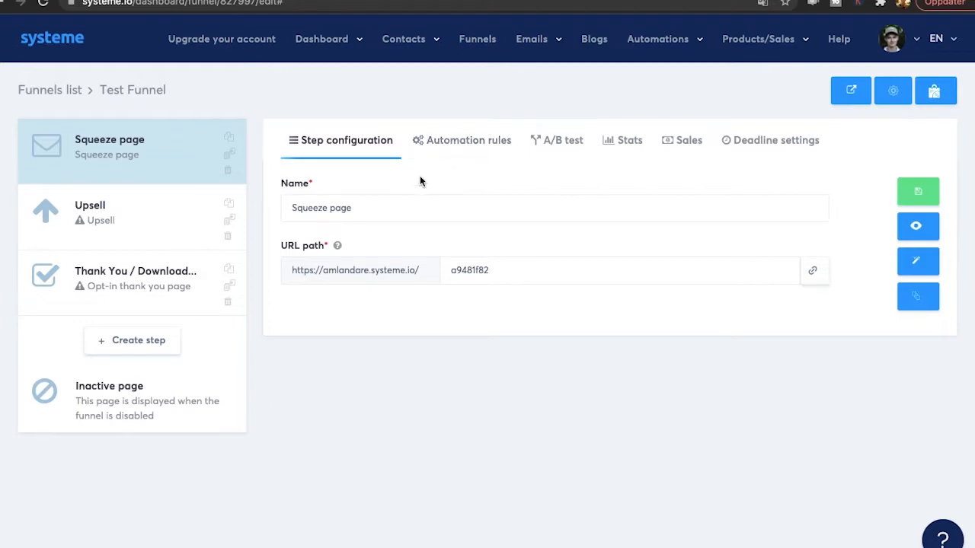
mouse_move(383, 302)
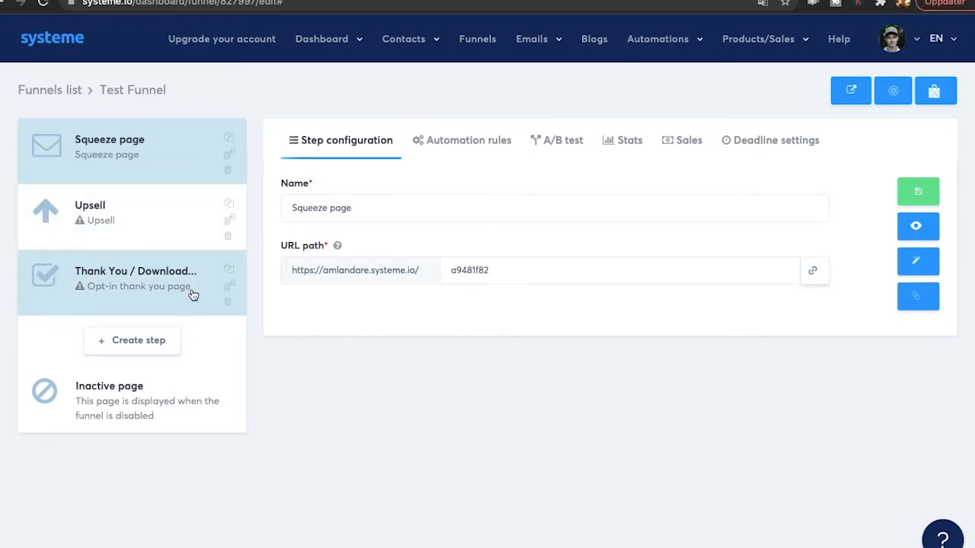
mouse_move(558, 140)
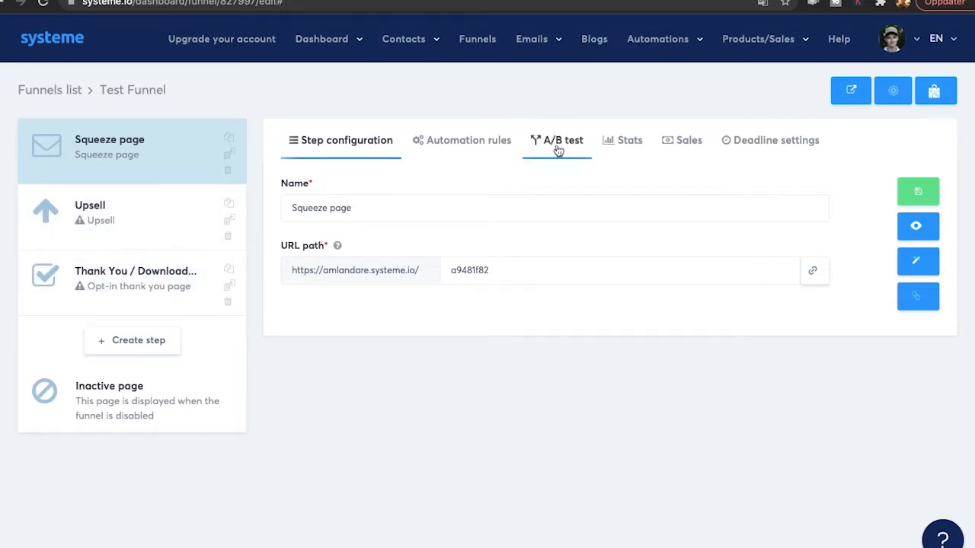
left_click(563, 140)
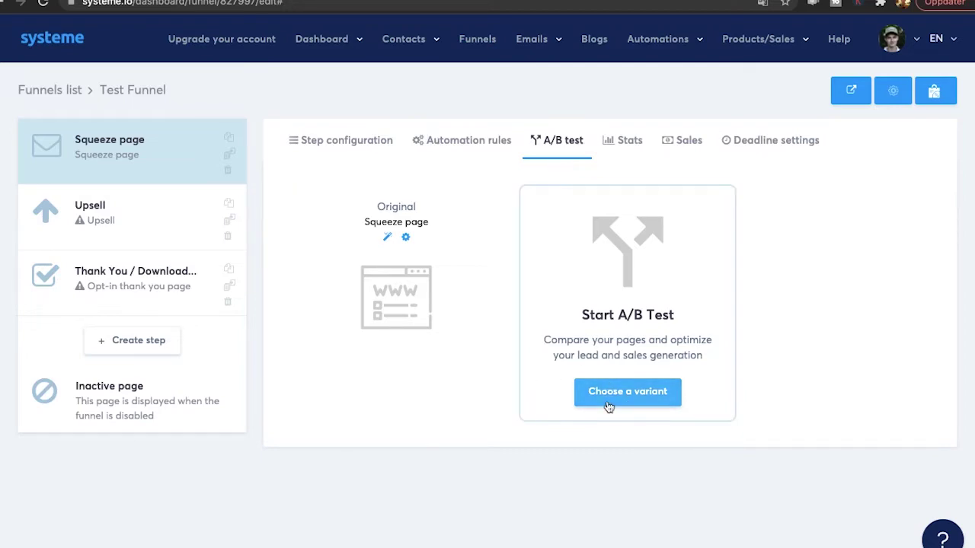
left_click(688, 140)
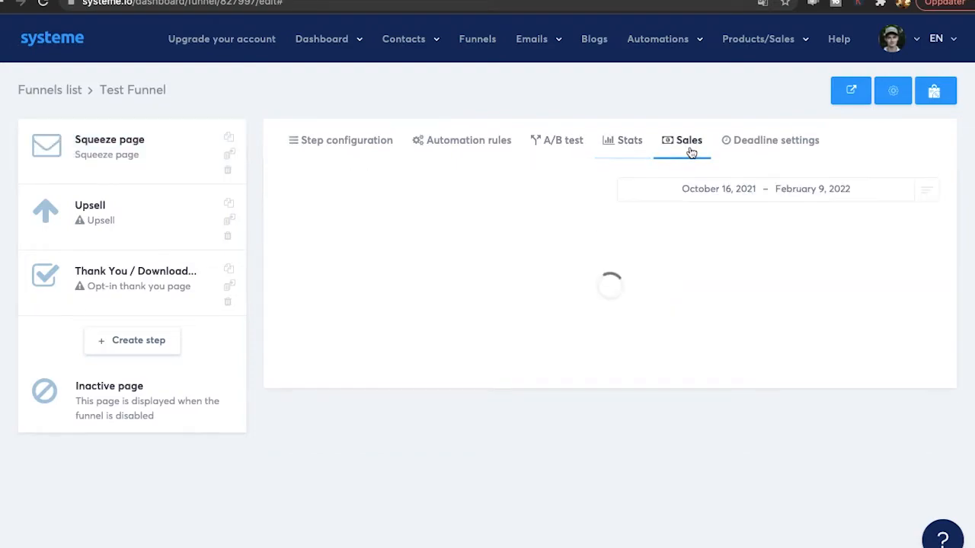
left_click(775, 140)
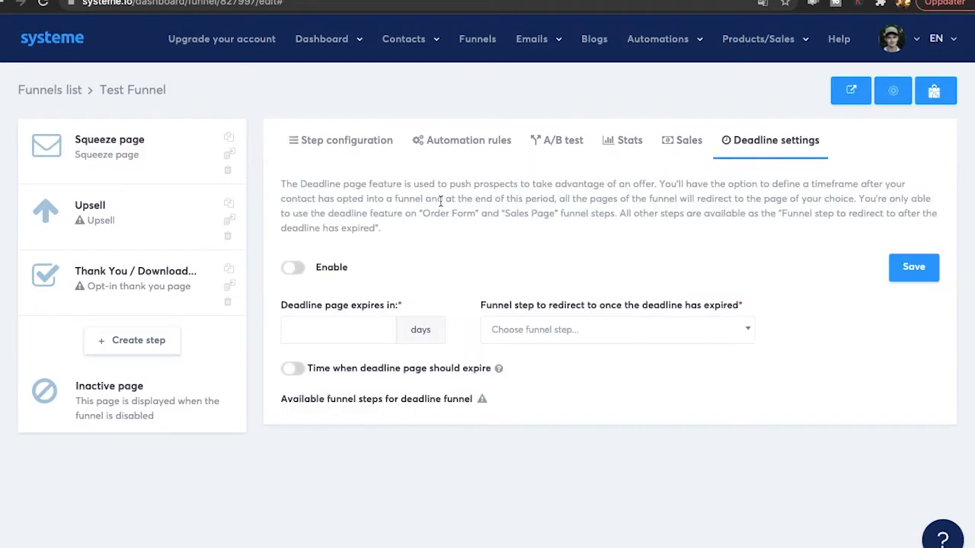
left_click(347, 140)
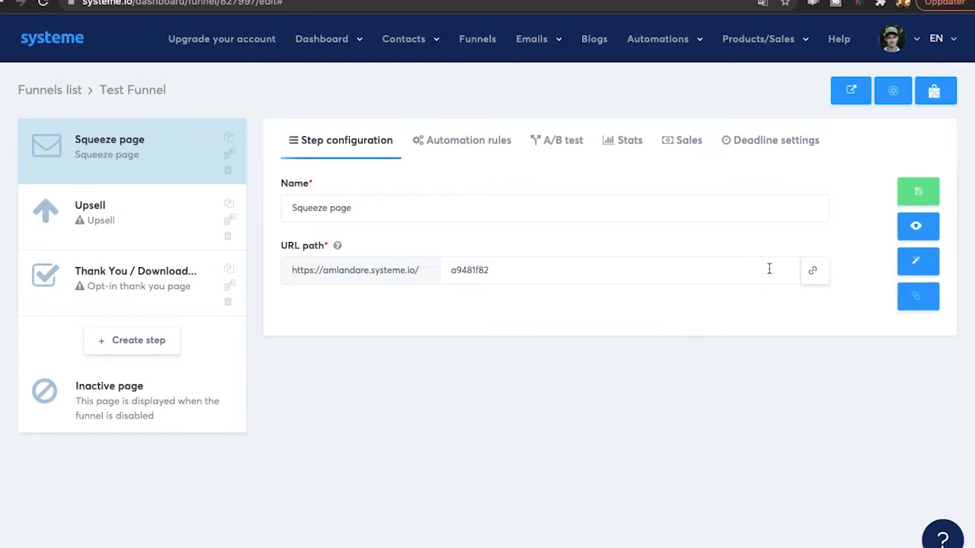
mouse_move(917, 261)
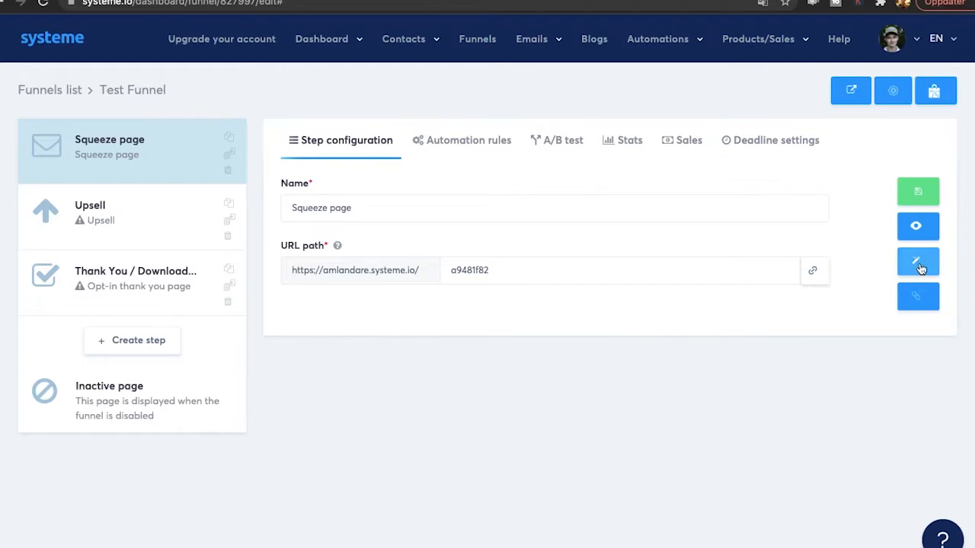
mouse_move(916, 262)
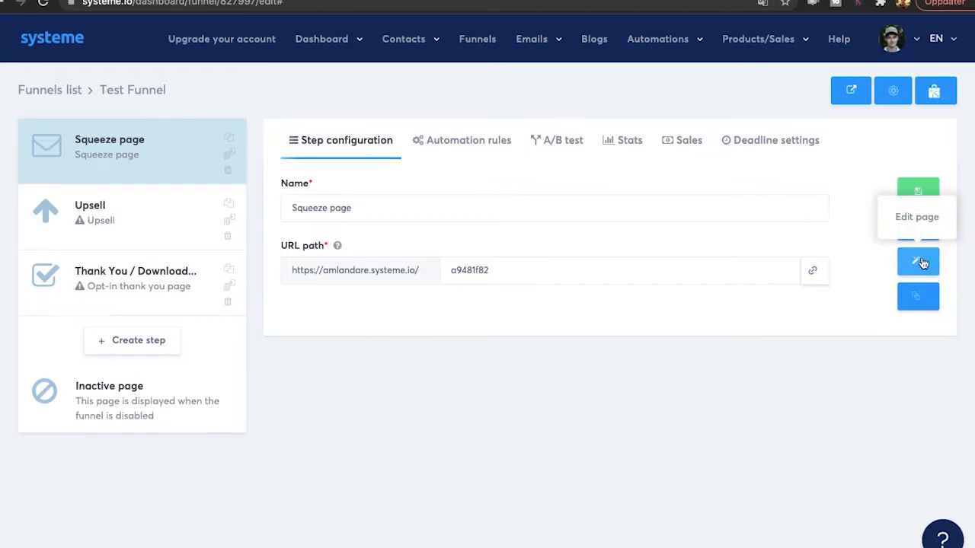
Adjust the opt-in row's margins: top about 128, bottom 133, left margin added then removed
left_click(916, 216)
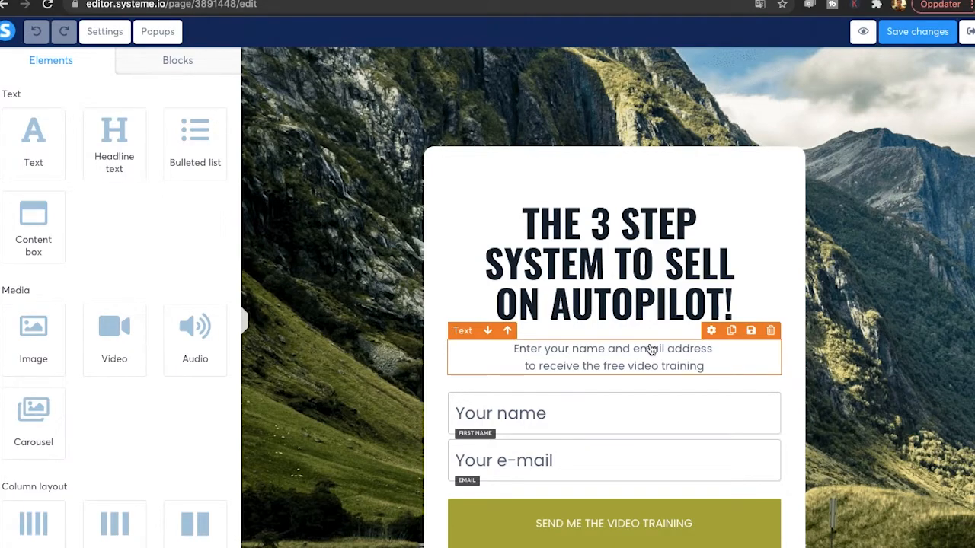
left_click(457, 176)
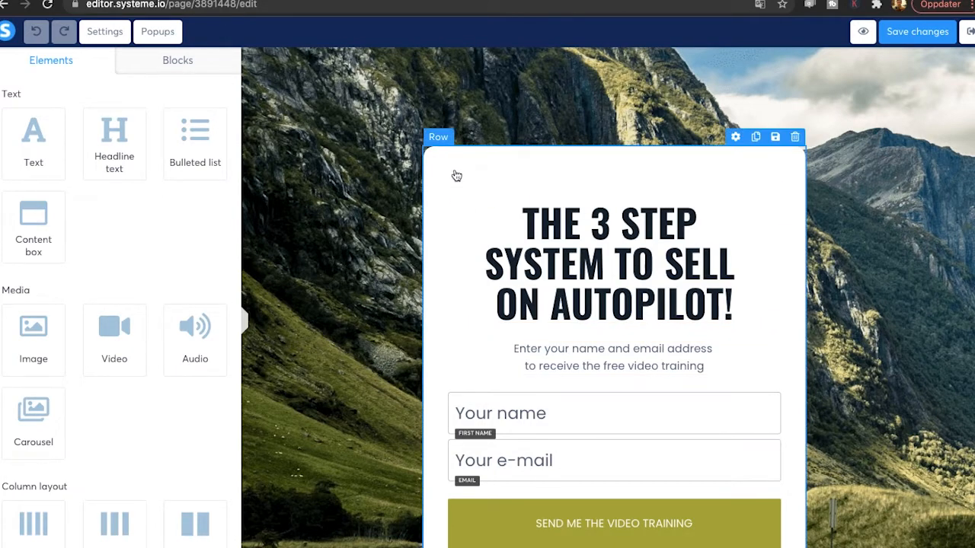
left_click(612, 262)
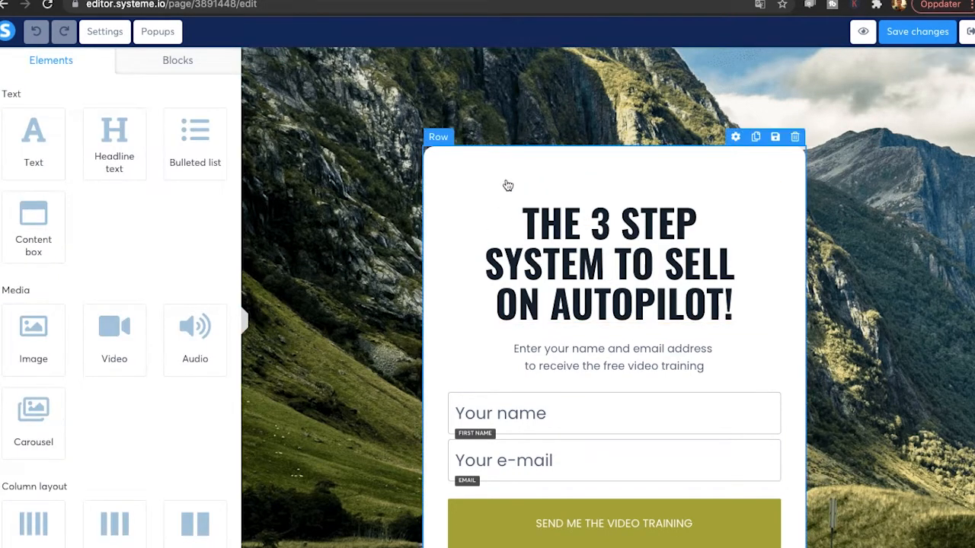
mouse_move(789, 322)
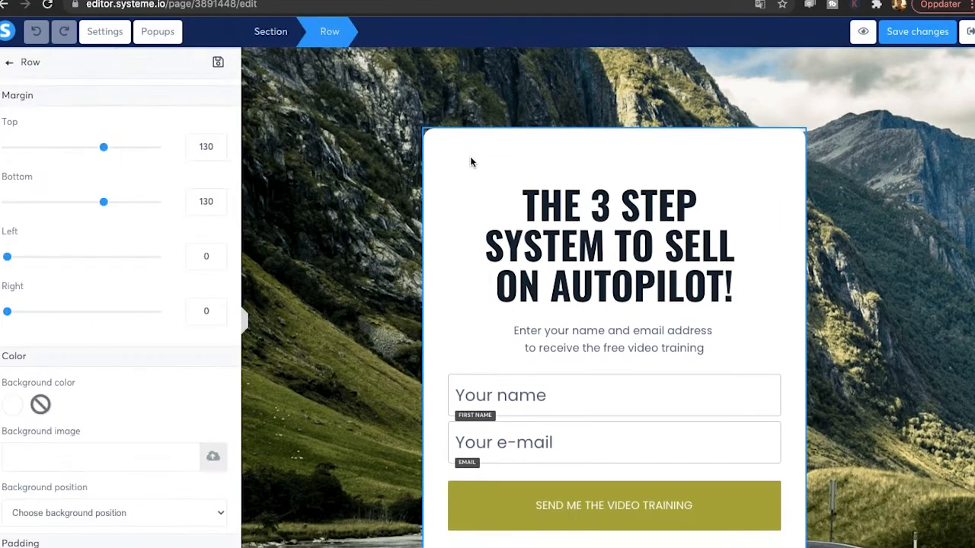
left_click_drag(104, 146, 89, 147)
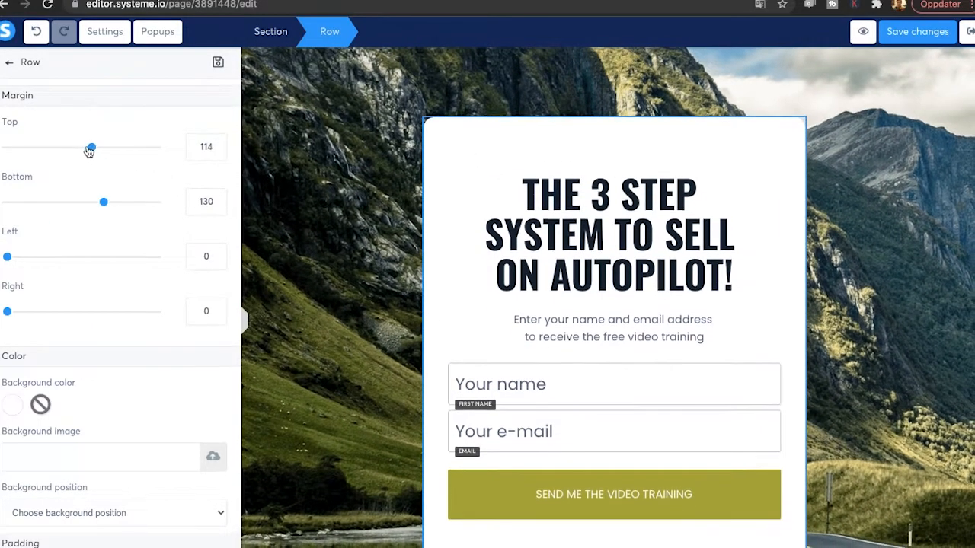
left_click_drag(91, 147, 61, 146)
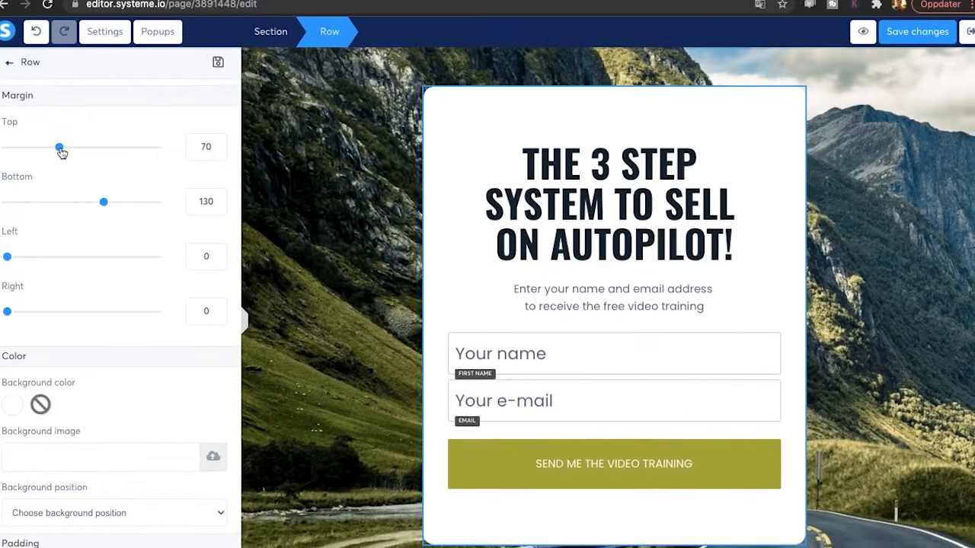
left_click_drag(61, 146, 104, 146)
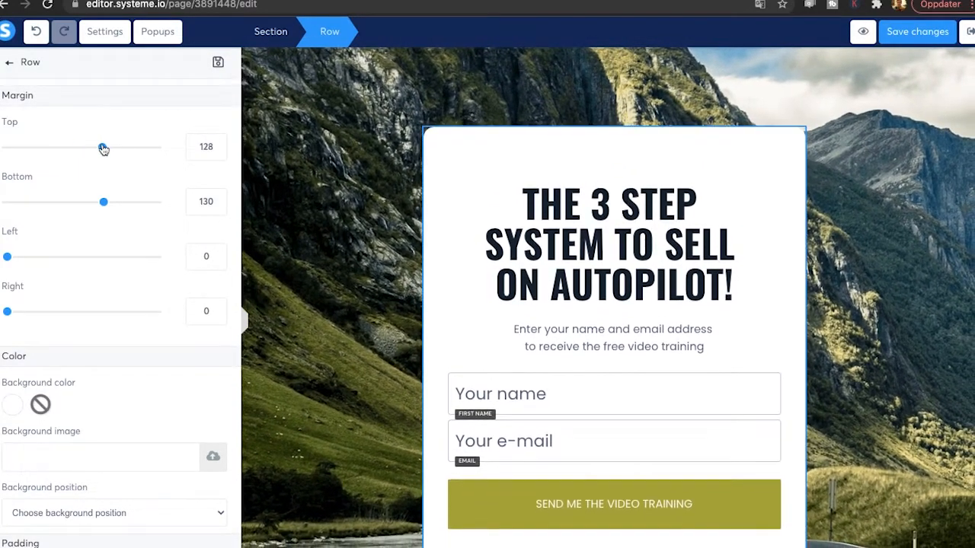
left_click_drag(104, 201, 90, 201)
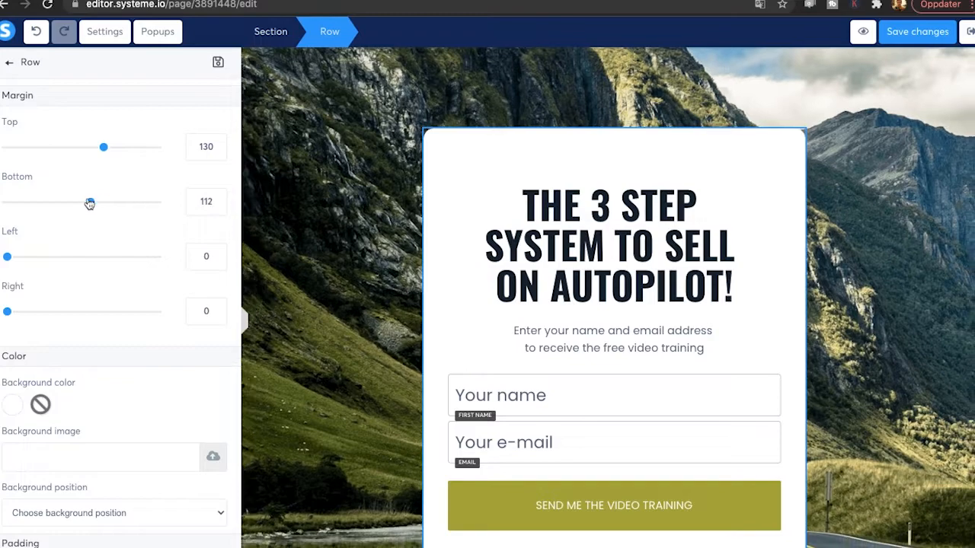
left_click_drag(90, 201, 107, 201)
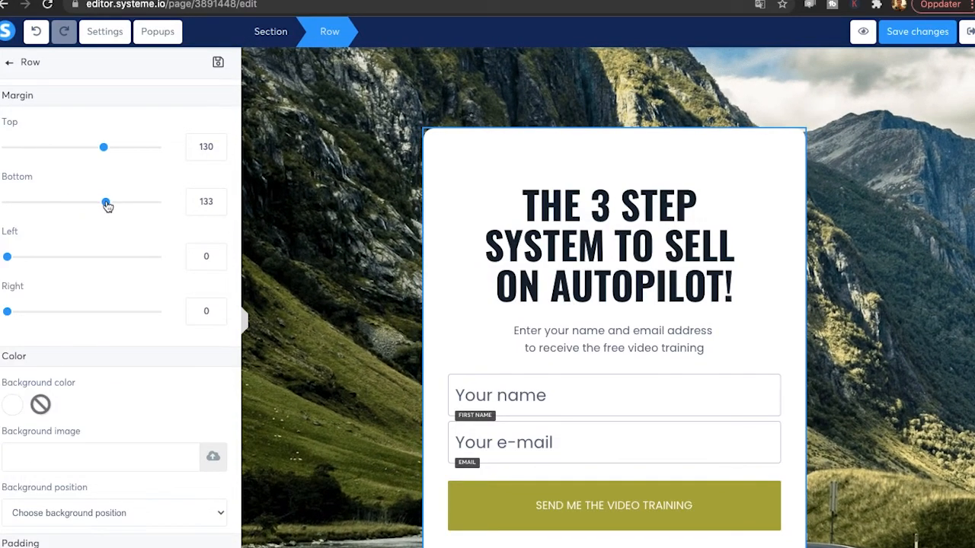
left_click_drag(7, 256, 45, 255)
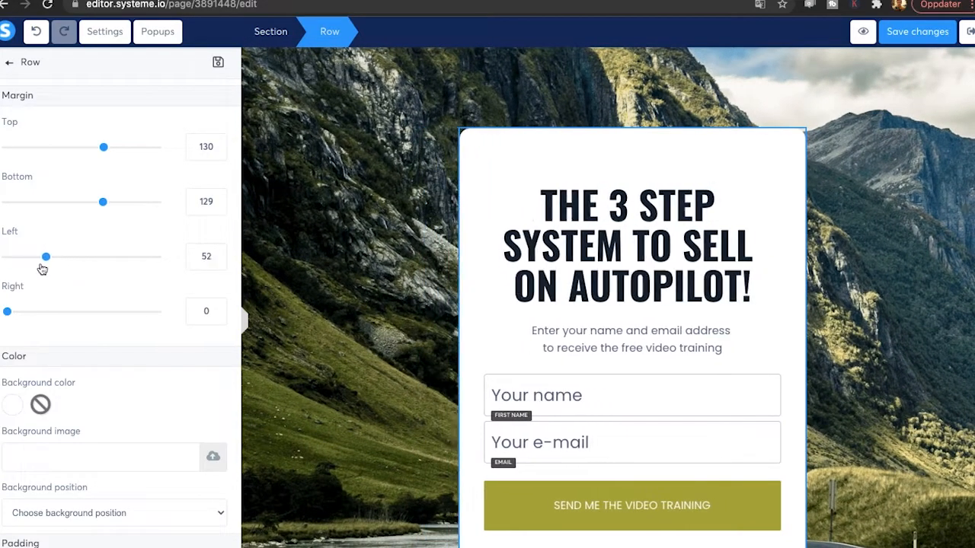
left_click_drag(45, 256, 6, 255)
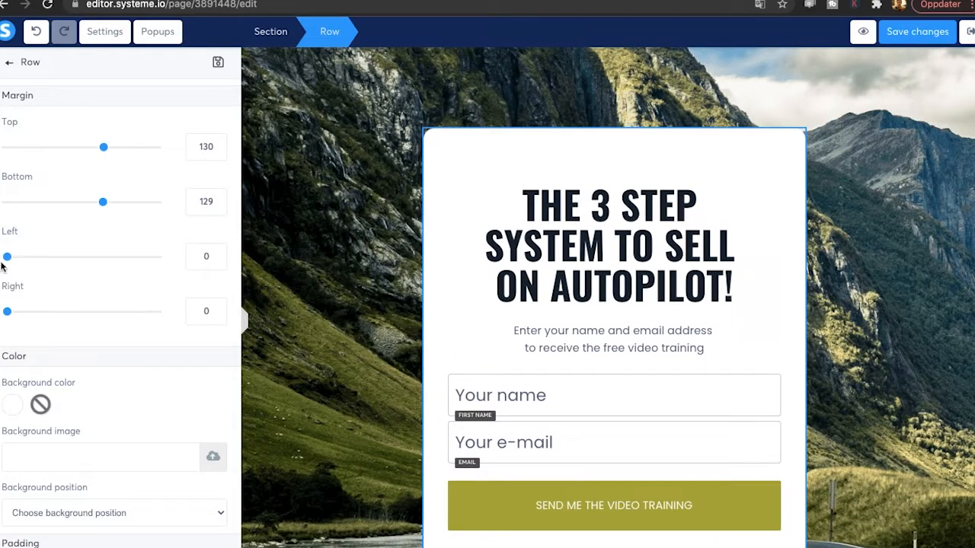
Settle the row's top padding at about 59 so the headline sits slightly lower
scroll("down", 3)
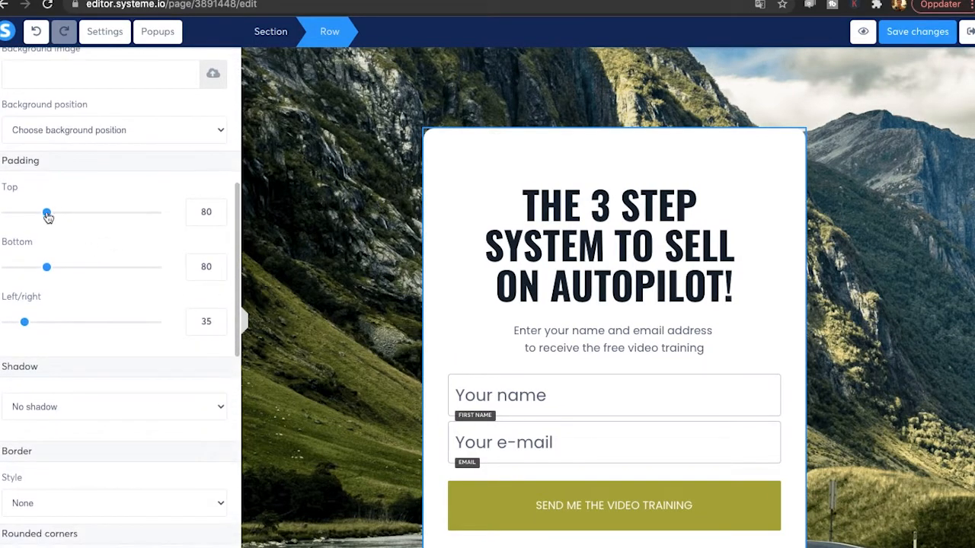
left_click_drag(46, 211, 30, 212)
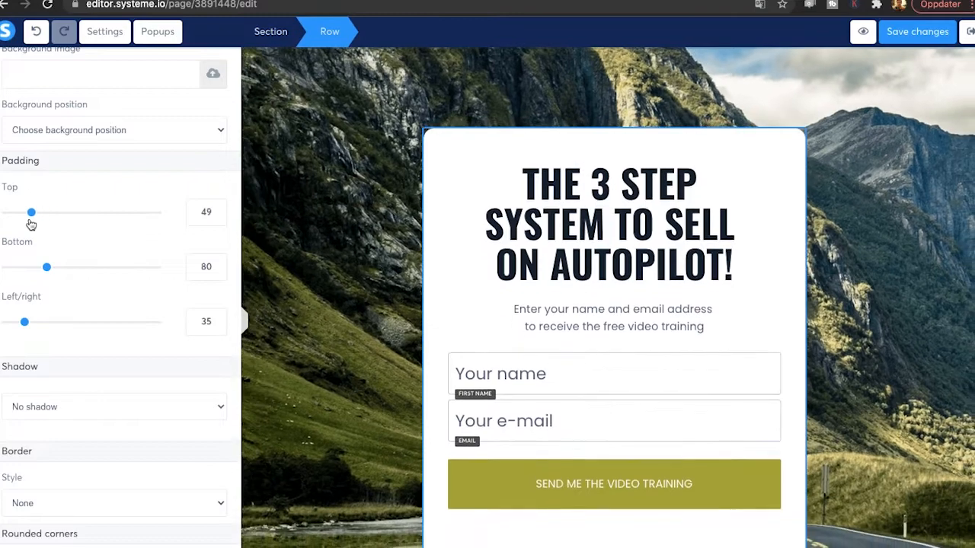
left_click_drag(30, 211, 115, 212)
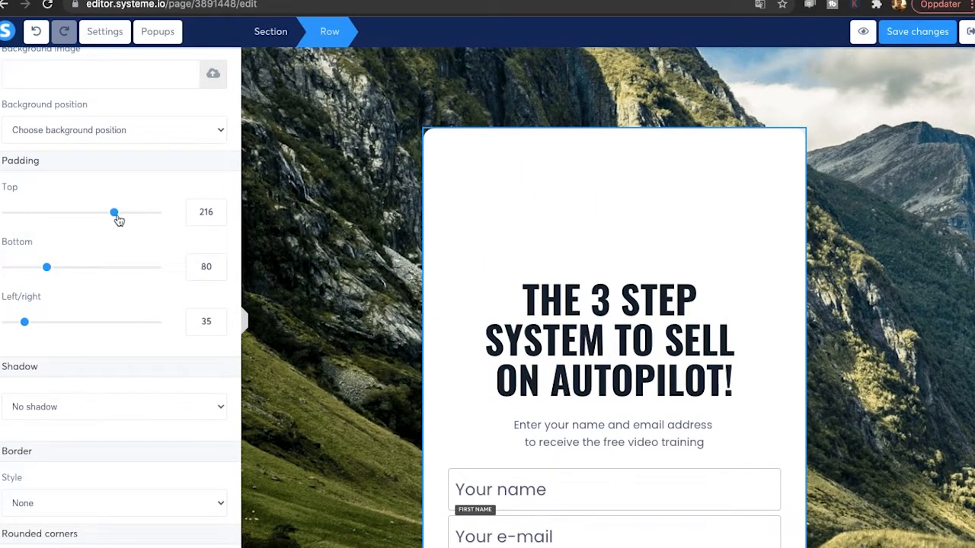
left_click_drag(114, 213, 53, 213)
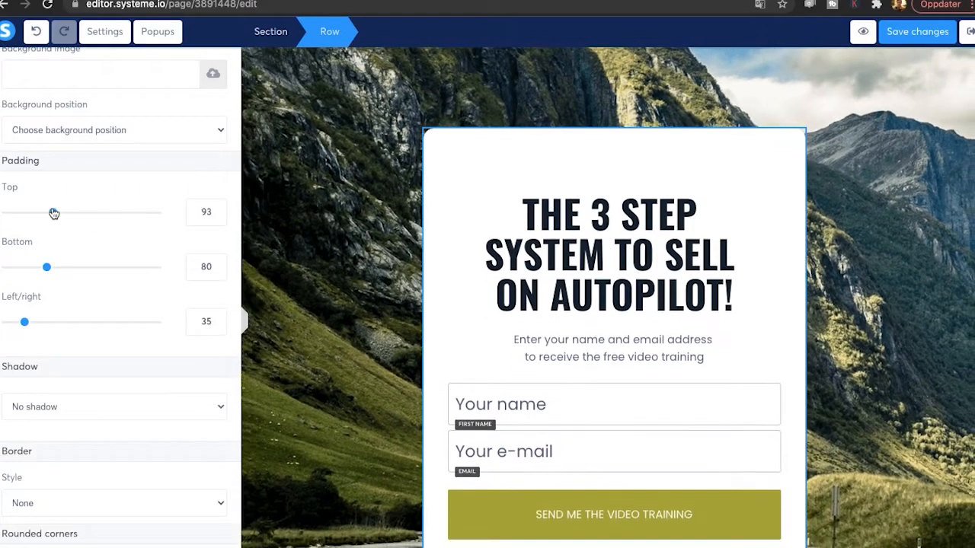
left_click_drag(53, 213, 36, 213)
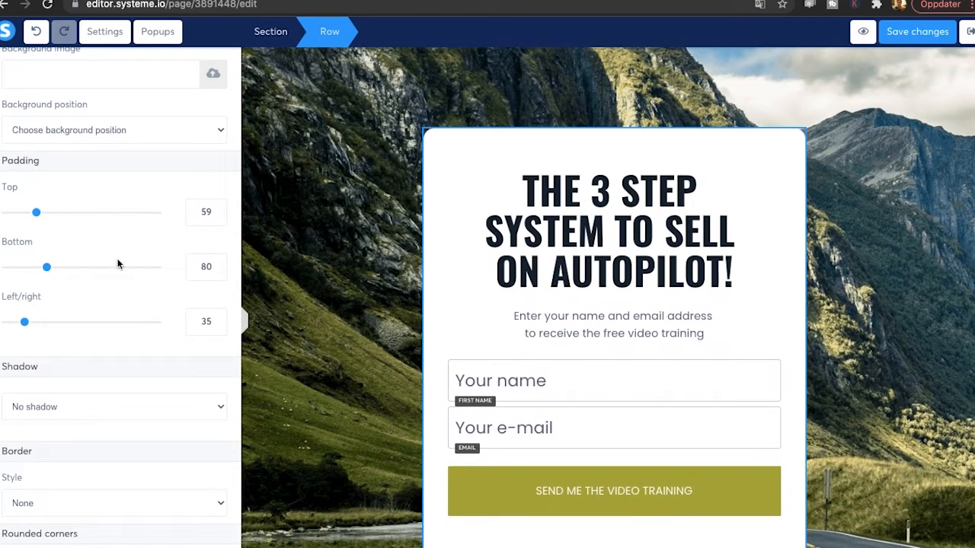
left_click(610, 231)
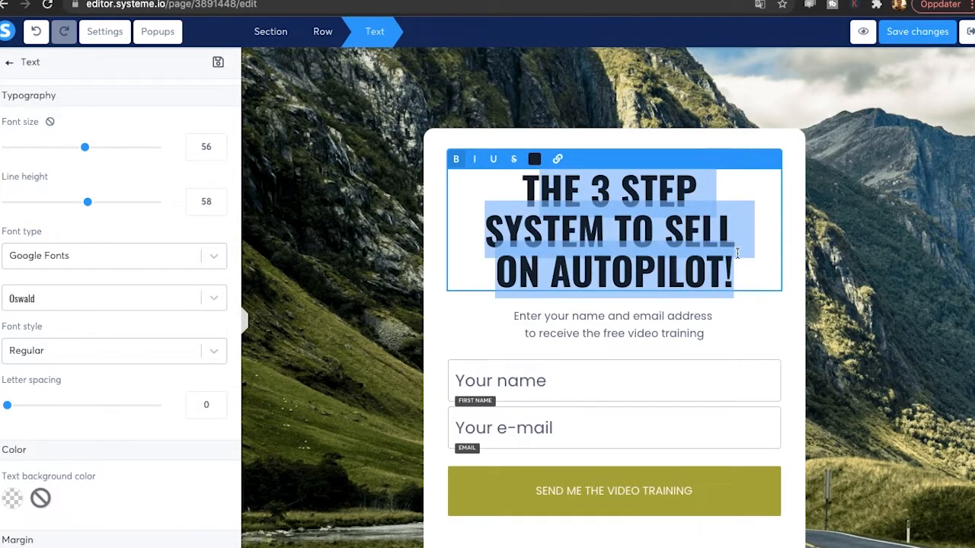
Rewrite the headline to 'FREE EBOOK: HOW TO MAKE $10k/Month Without Making a Product' at font size 48
type("FREE")
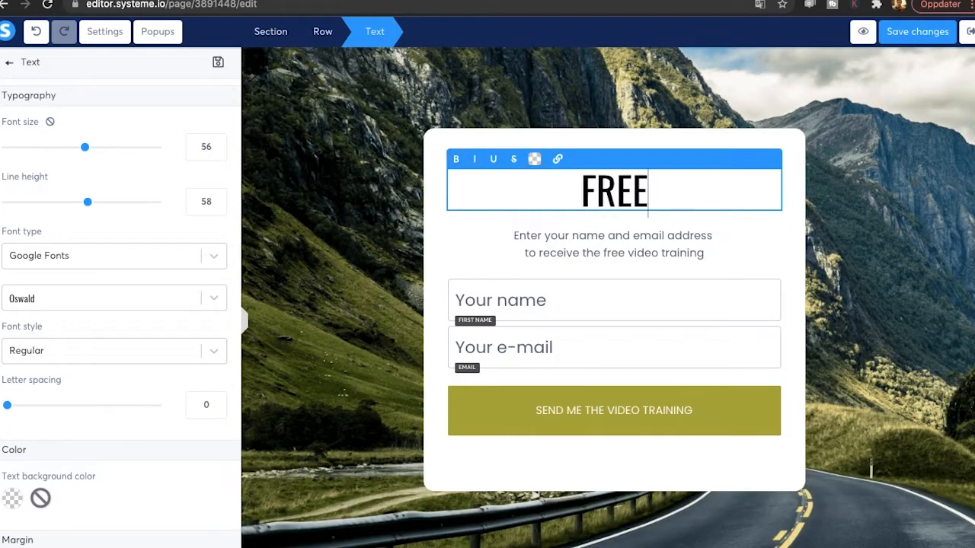
type("EBOOK:")
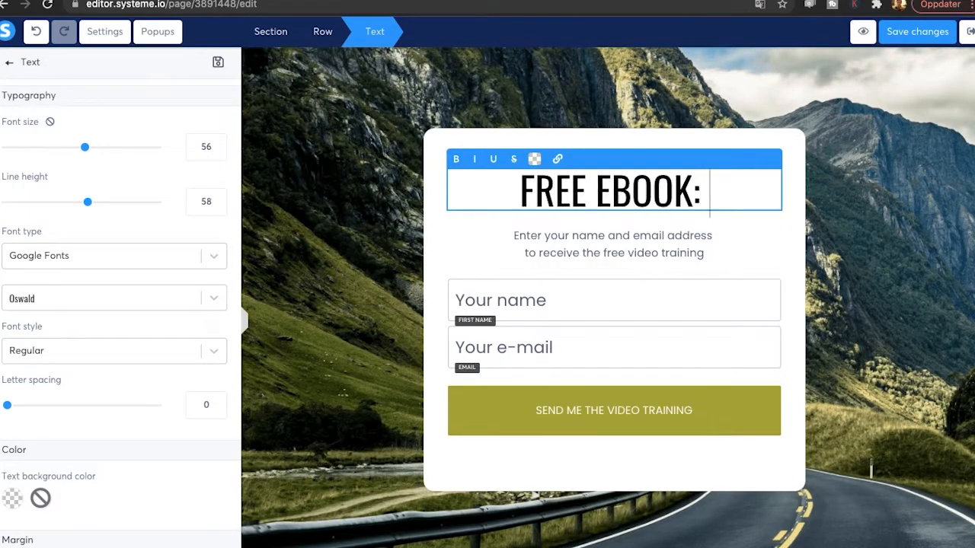
type("HOW")
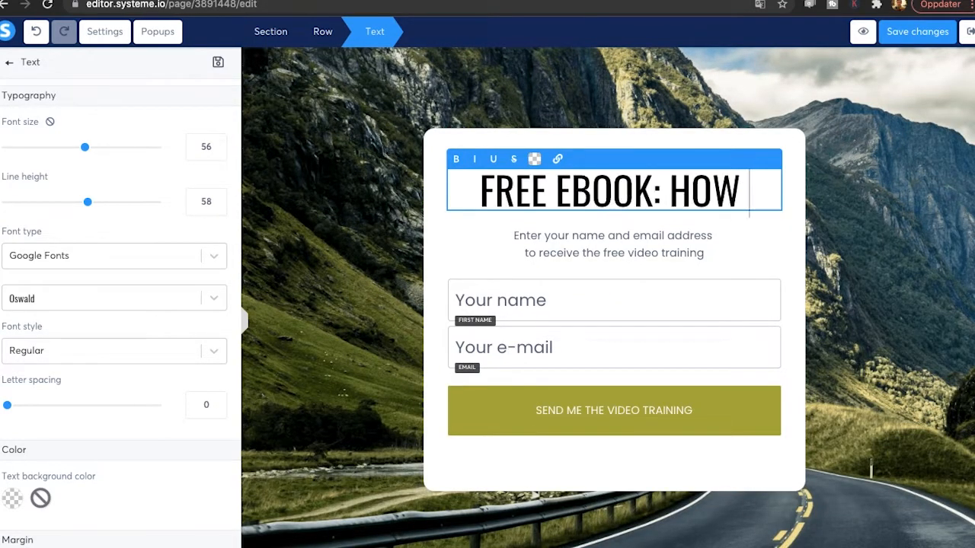
type("TO MAK")
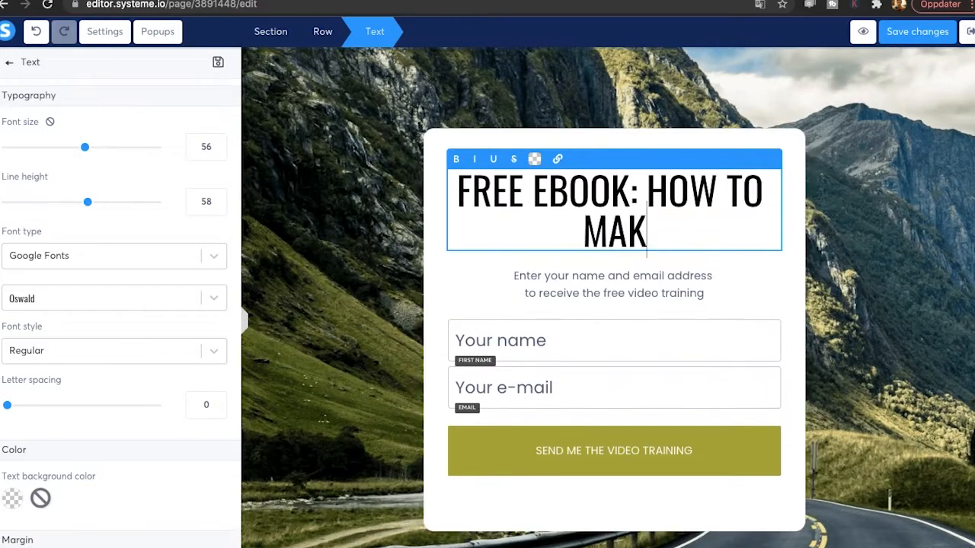
type("E $10")
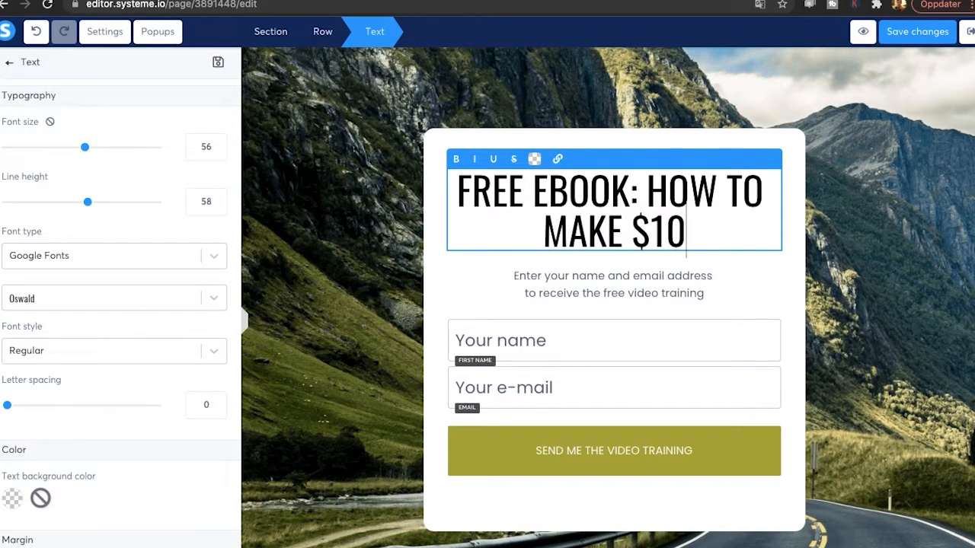
type("k/")
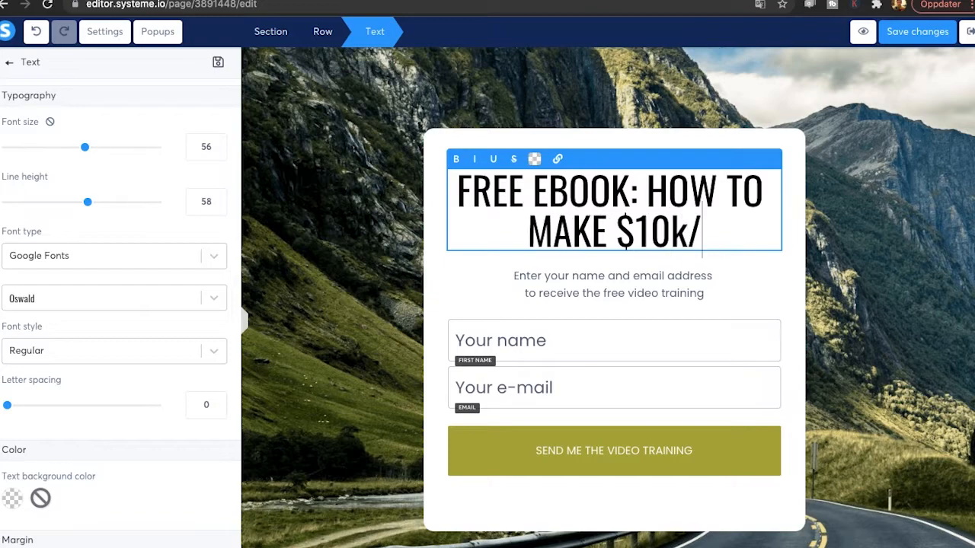
type("Month")
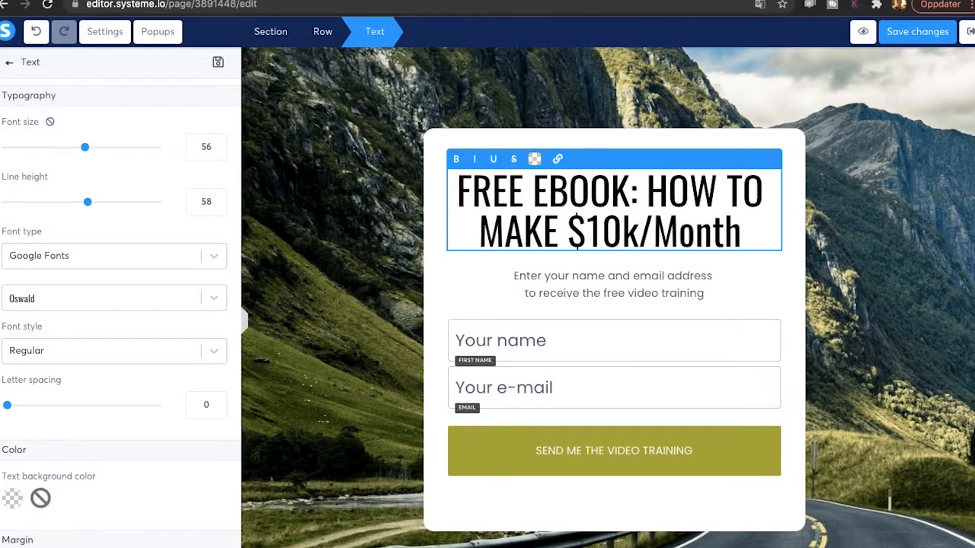
type("Without Making")
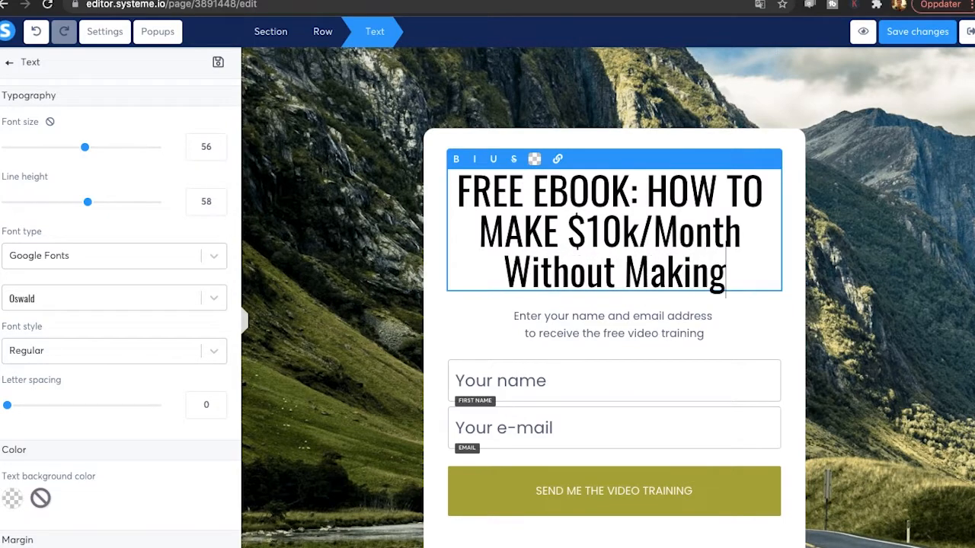
type("a Product")
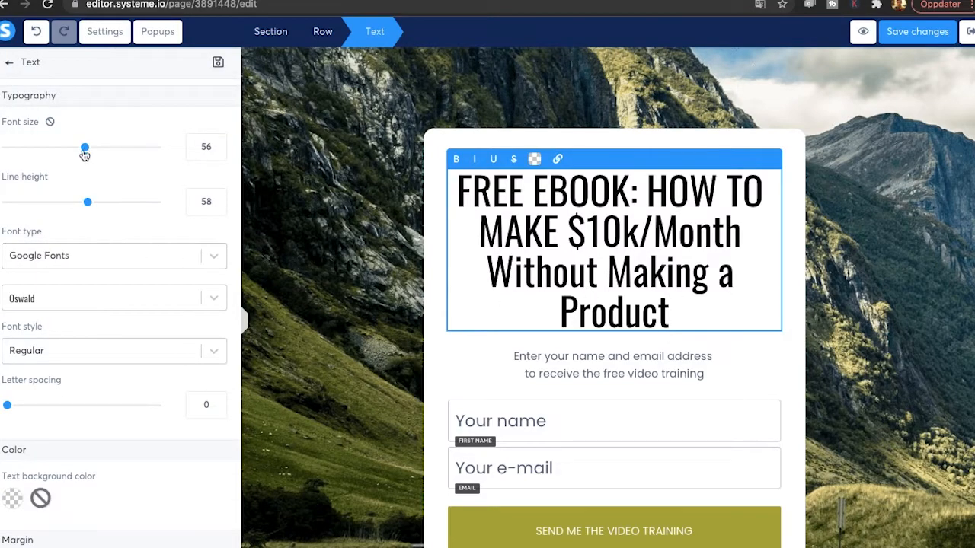
left_click_drag(84, 146, 90, 146)
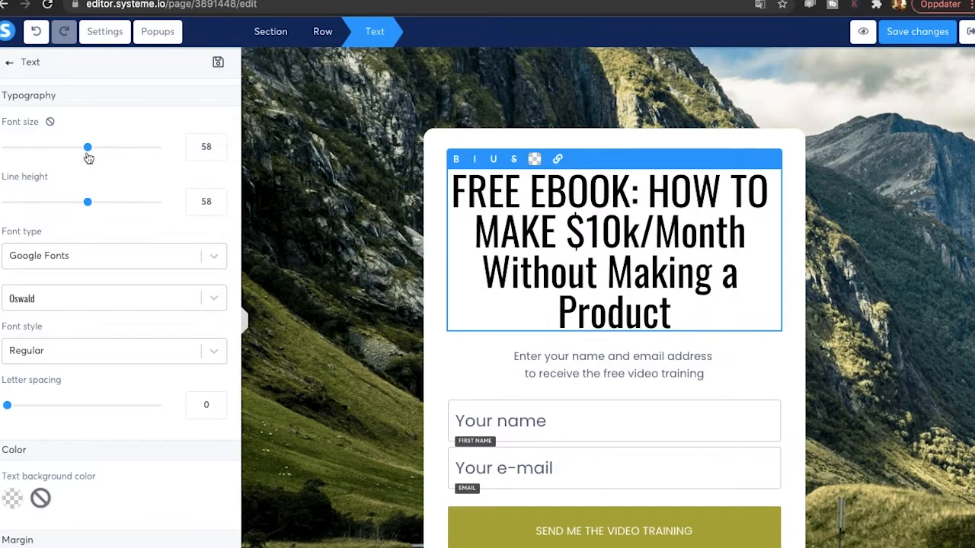
left_click_drag(87, 147, 72, 146)
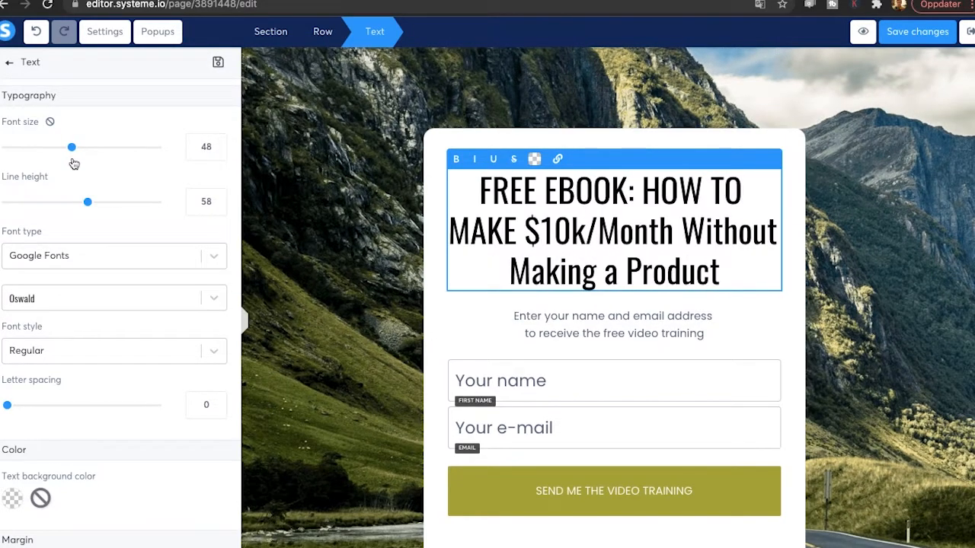
left_click(612, 490)
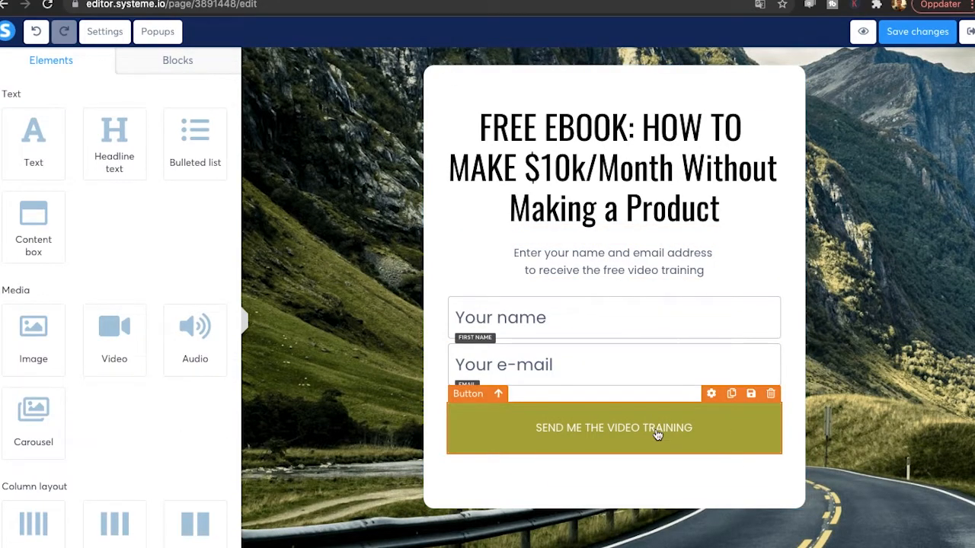
mouse_move(570, 442)
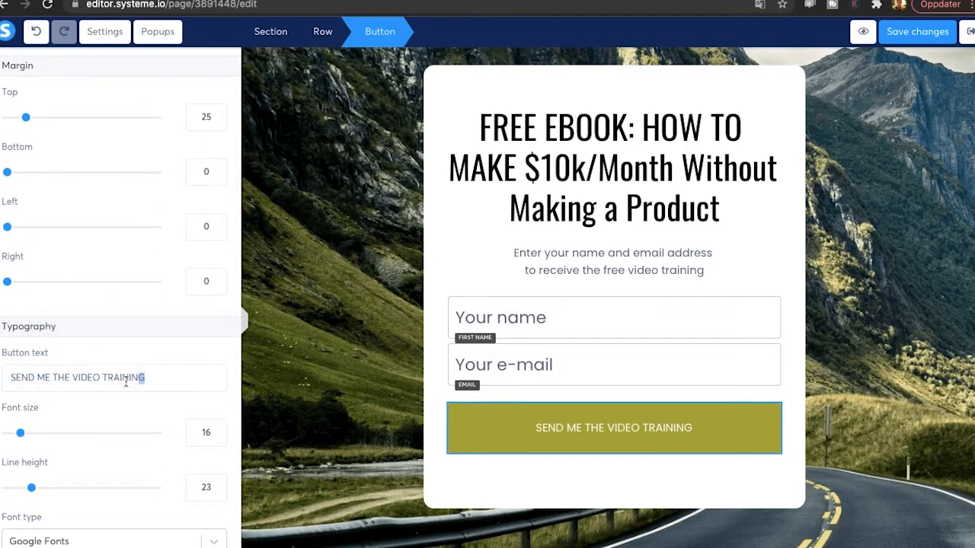
Set the button text to 'SEND ME THE FREE EBOOK' and return to the step configuration
type("SEND ME THE FRE")
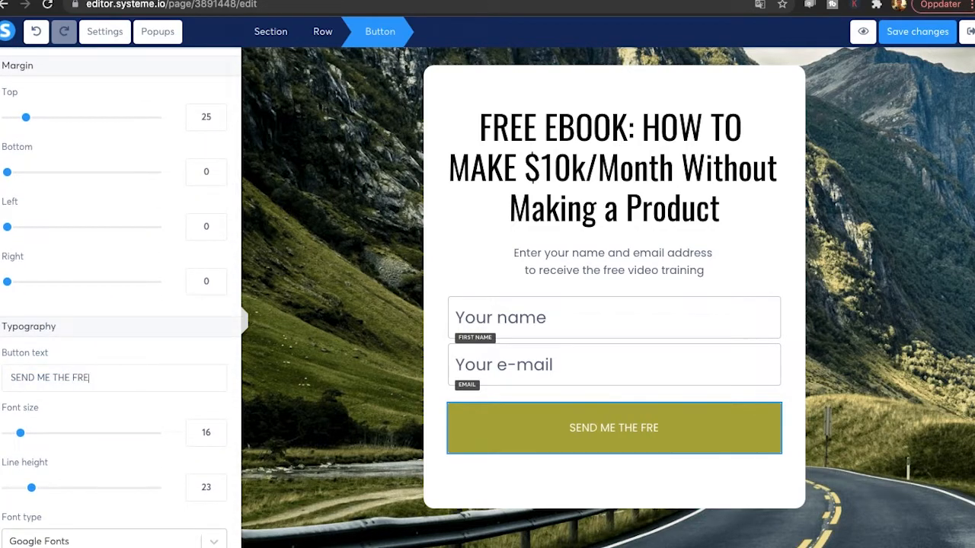
type("E EBOOK")
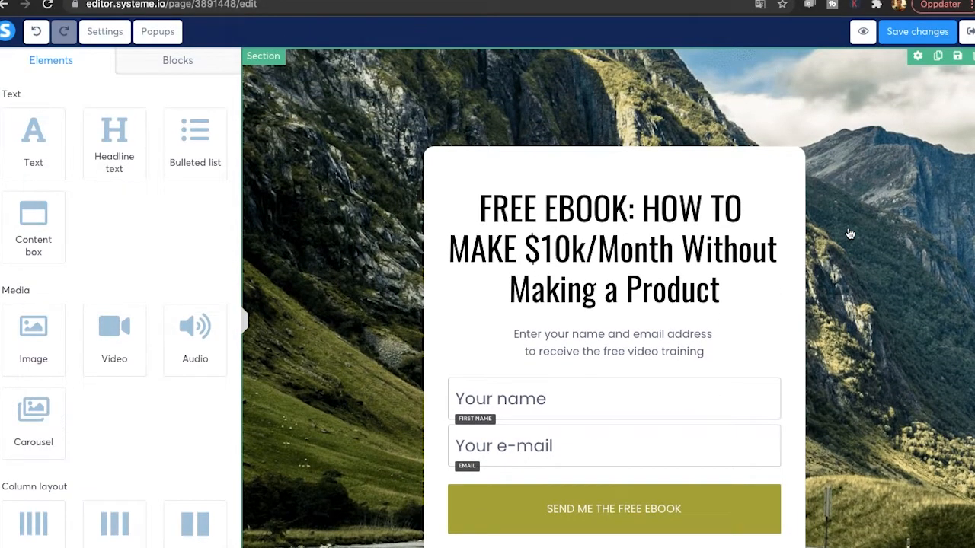
mouse_move(312, 130)
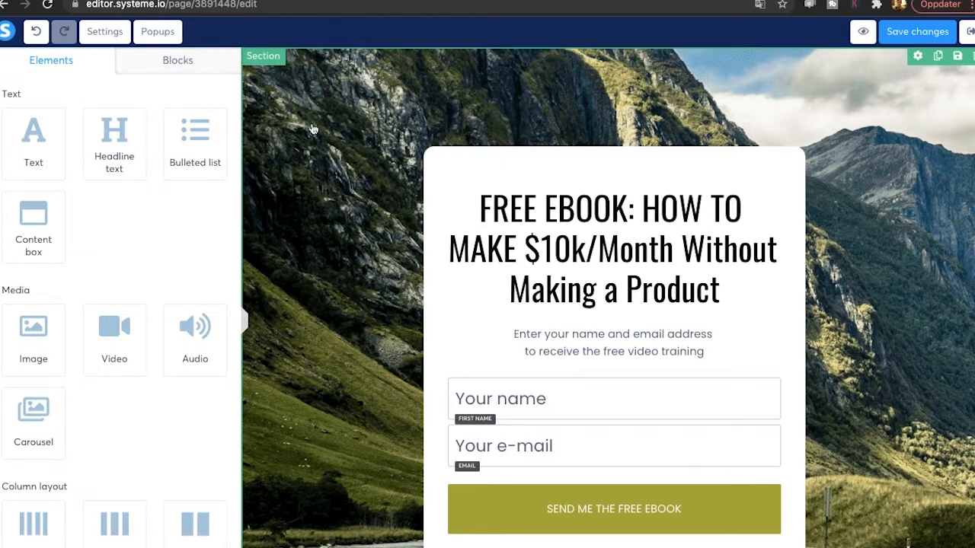
mouse_move(332, 140)
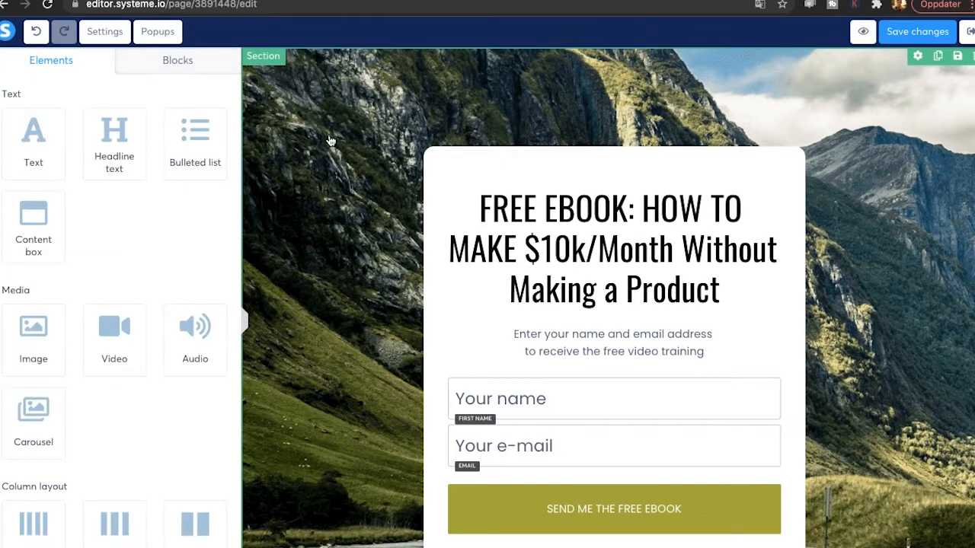
left_click(176, 61)
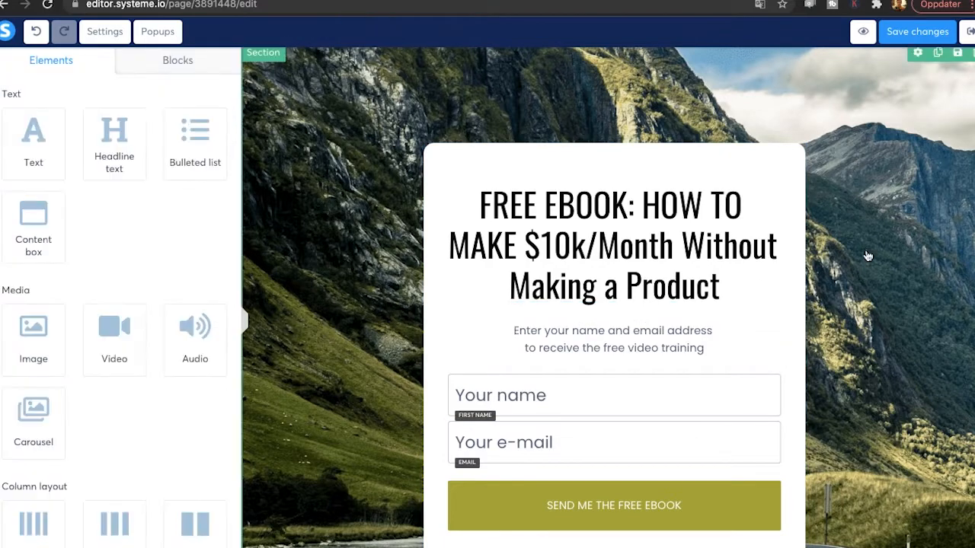
mouse_move(917, 32)
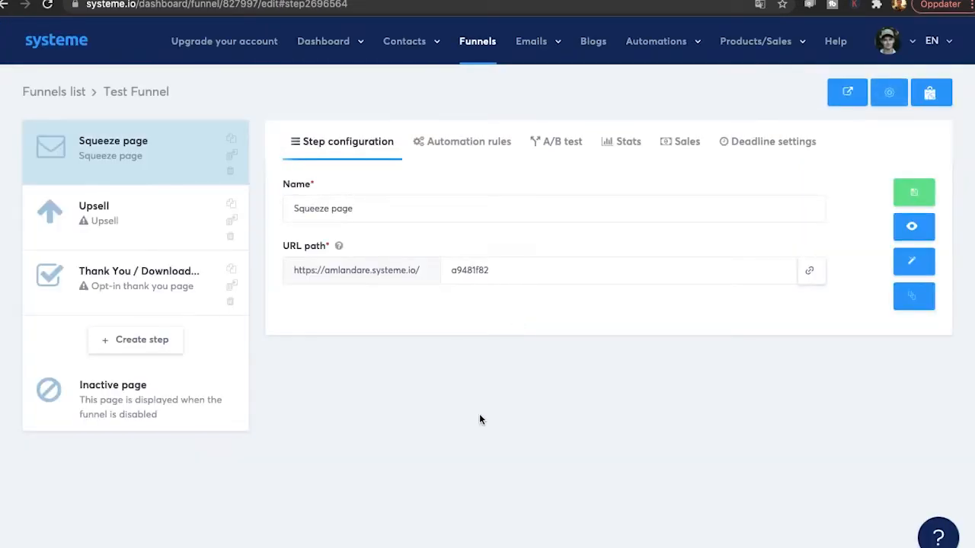
Try URL path 'freebook', then change it to 'free-ebook' after the duplicate-path error
type("F")
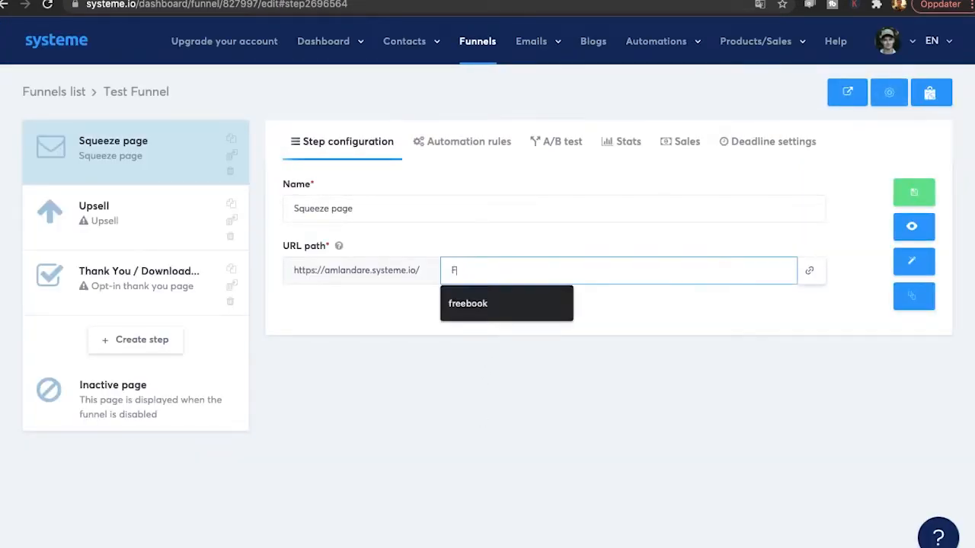
type("reebook")
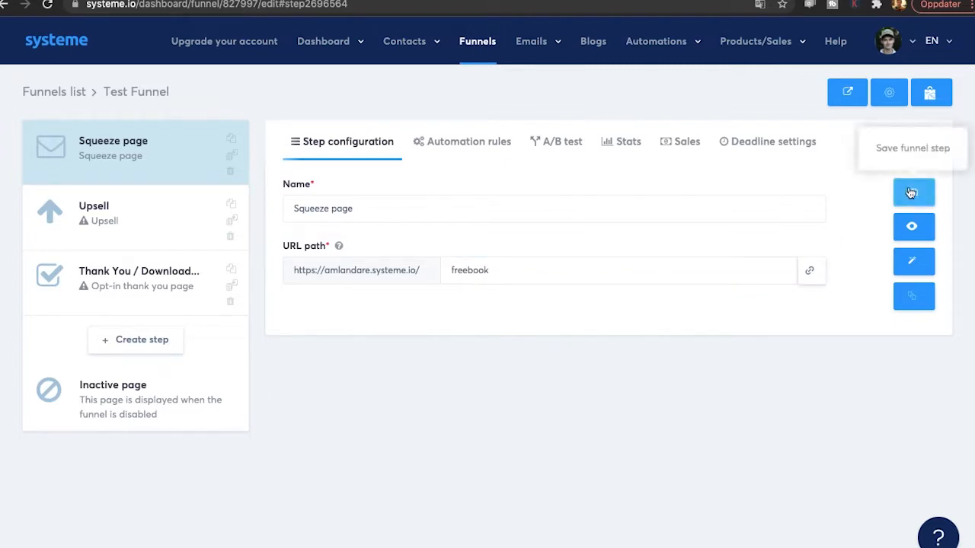
left_click(914, 192)
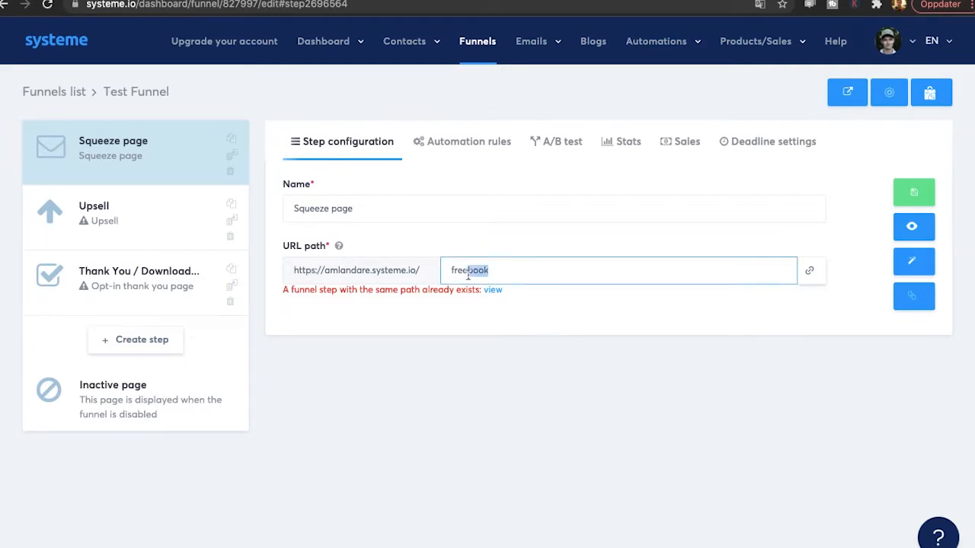
type("free-e")
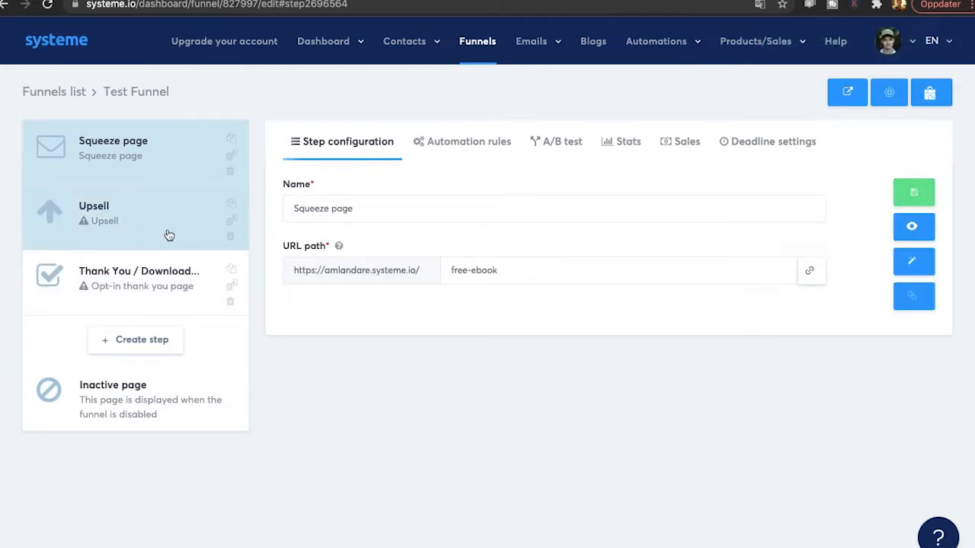
Open the Upsell step and scroll through its upsell page template gallery
left_click(114, 216)
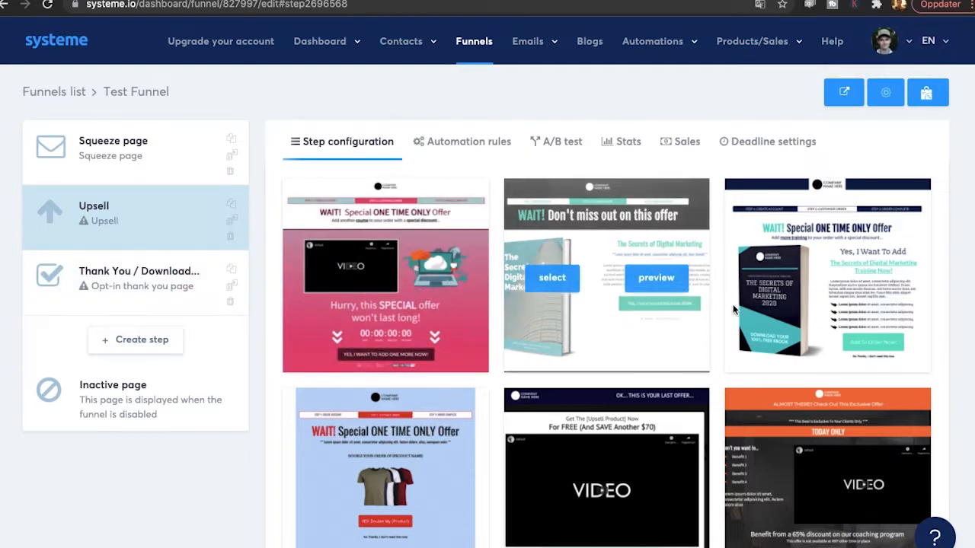
scroll("down", 3)
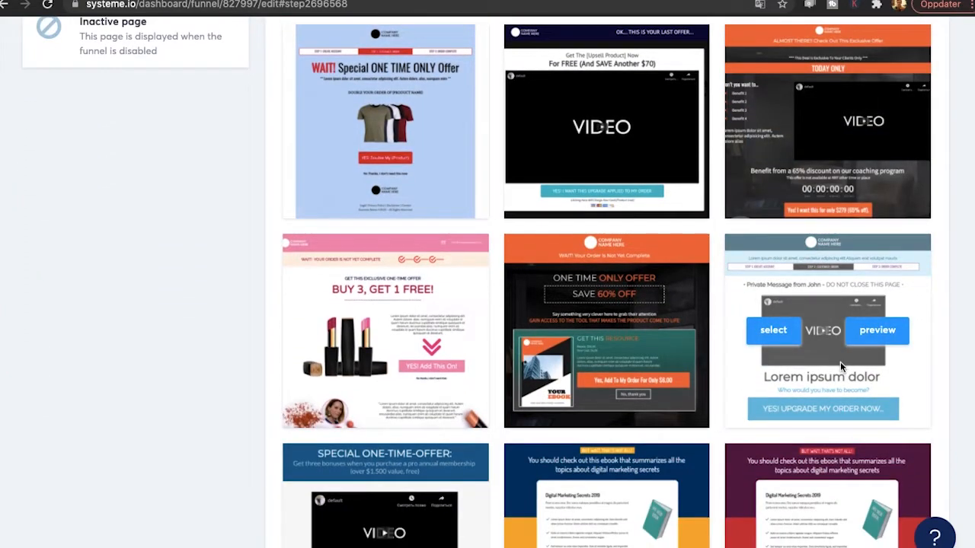
scroll("down", 3)
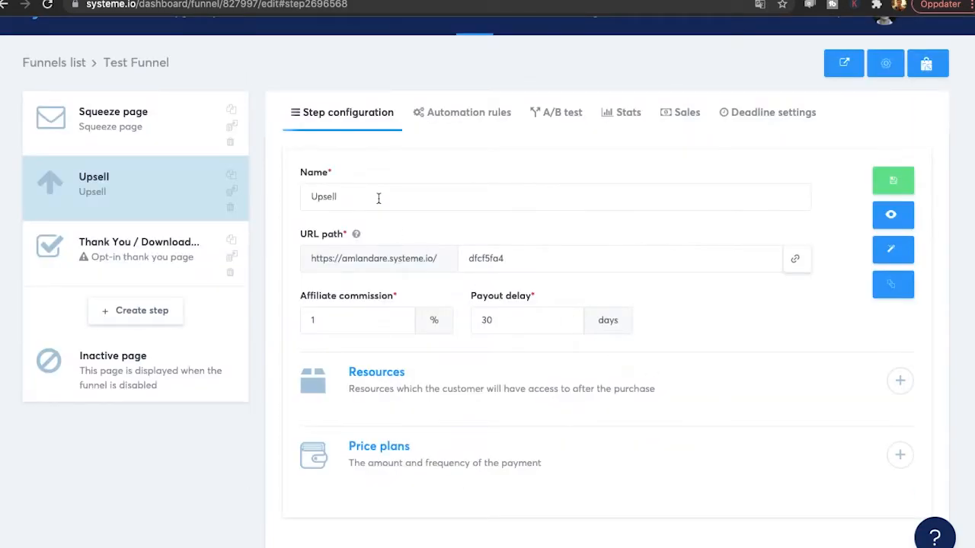
Set the Upsell step's URL path to 'upsell' and affiliate commission to 50%
double_click(484, 259)
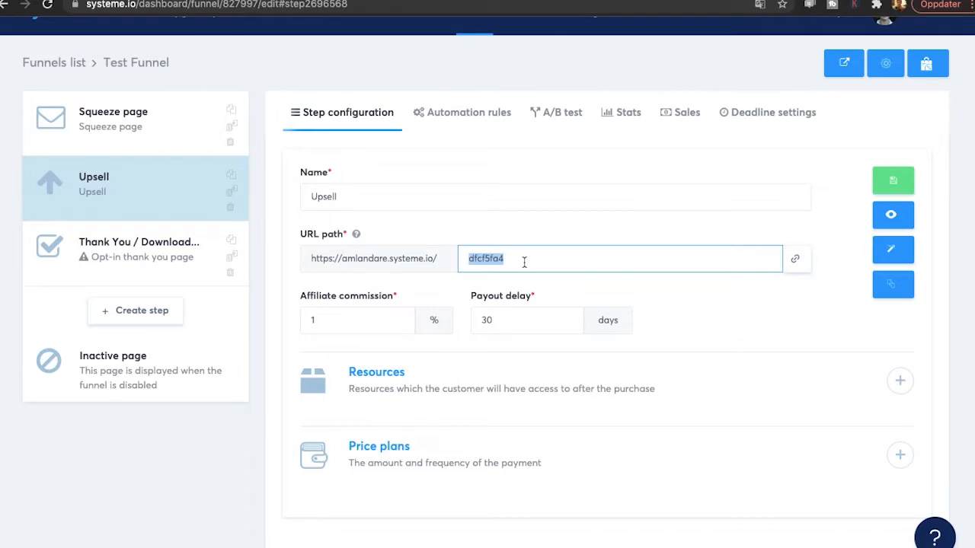
type("upsell")
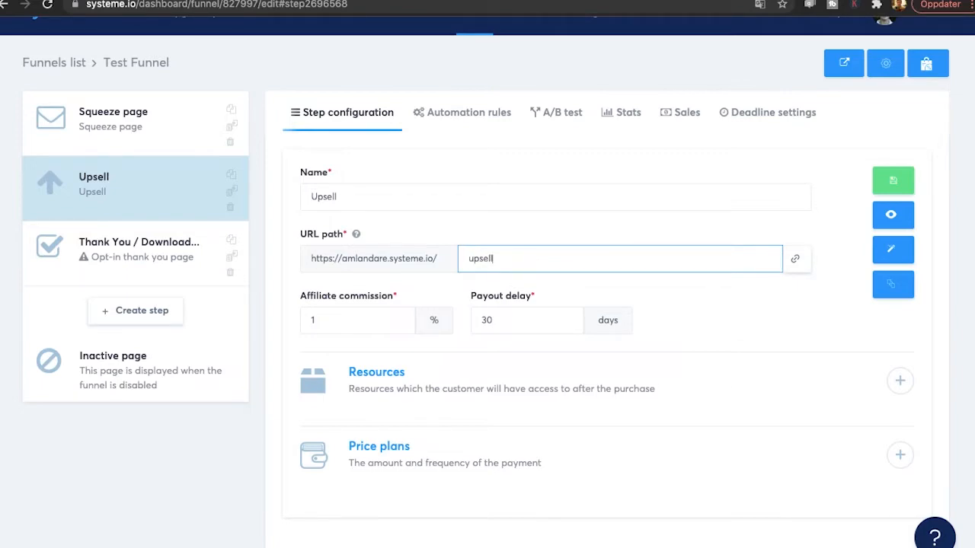
left_click(357, 320)
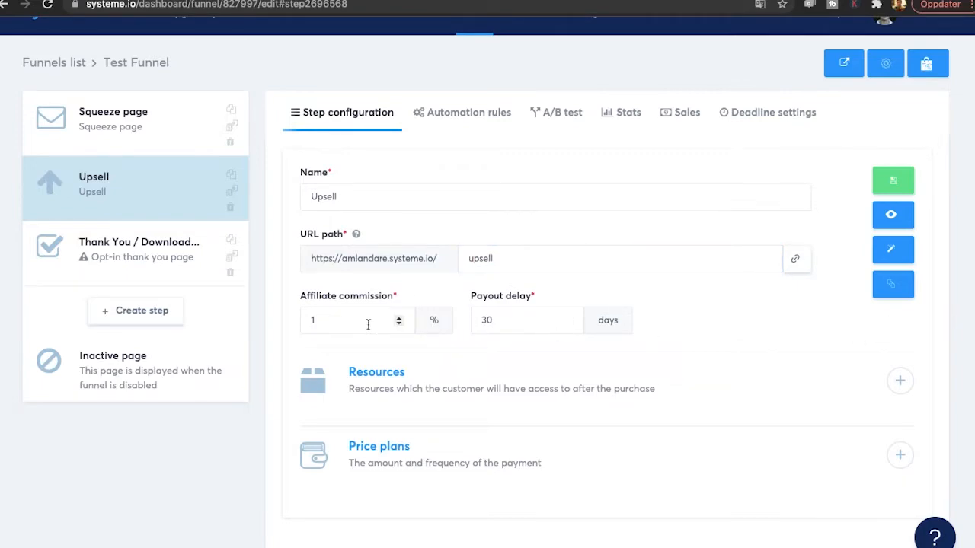
left_click(350, 320)
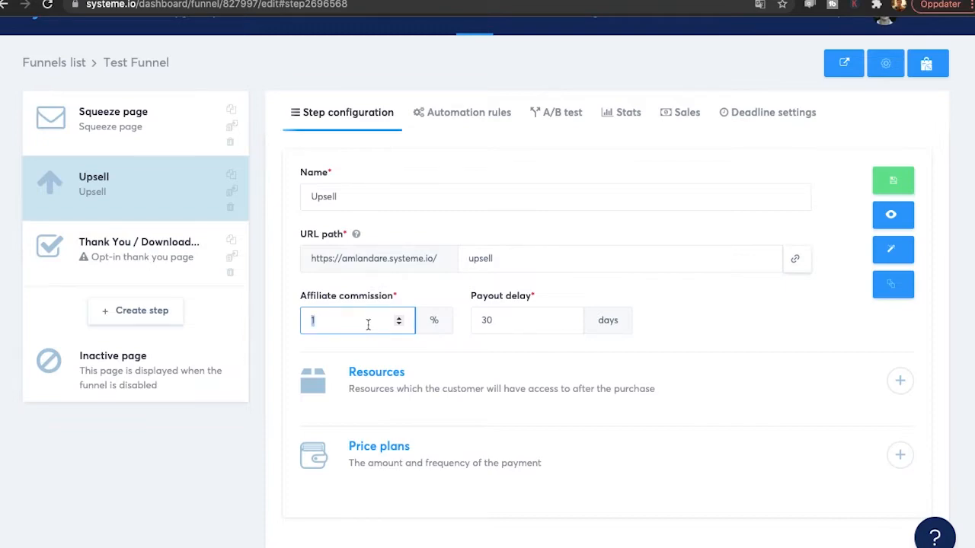
type("50")
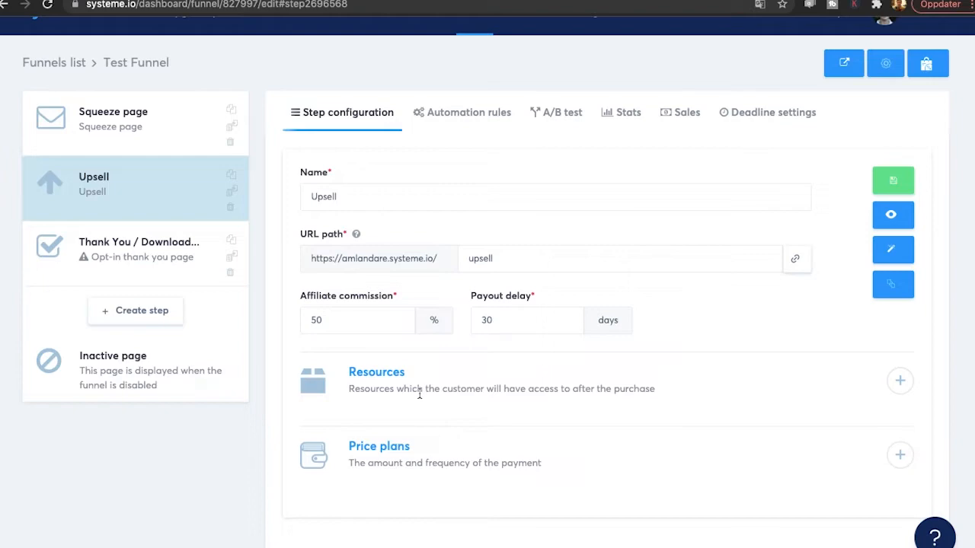
mouse_move(897, 402)
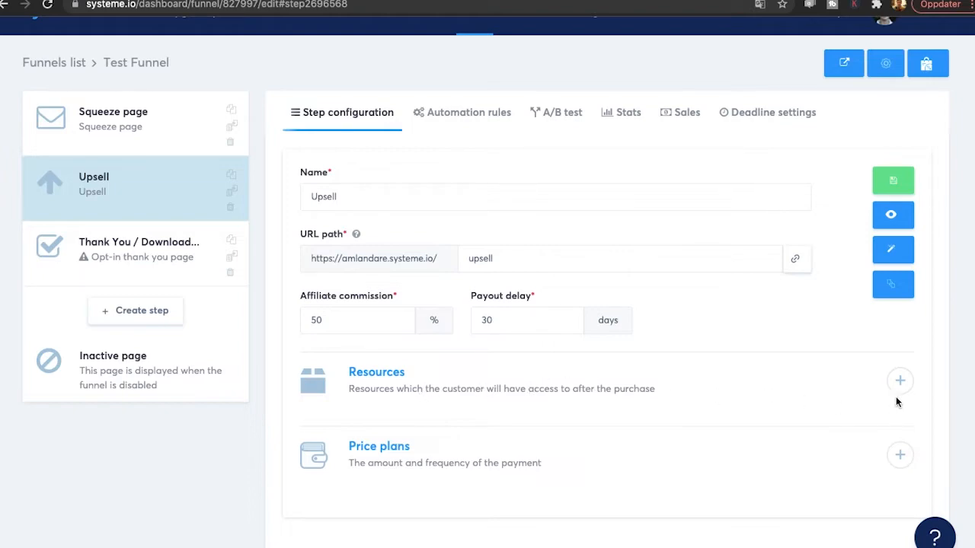
Add a resource row to the Upsell step and list its resource types
left_click(899, 381)
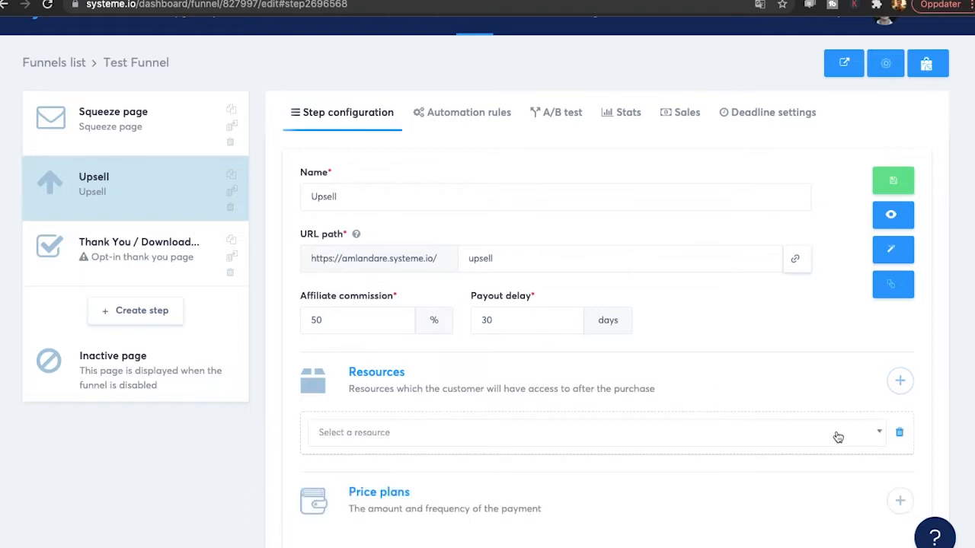
left_click(597, 433)
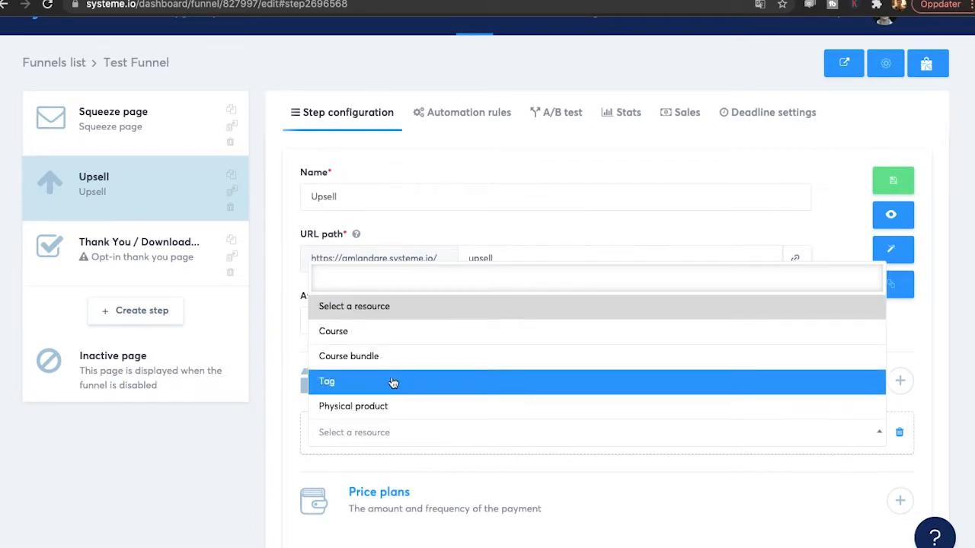
mouse_move(354, 405)
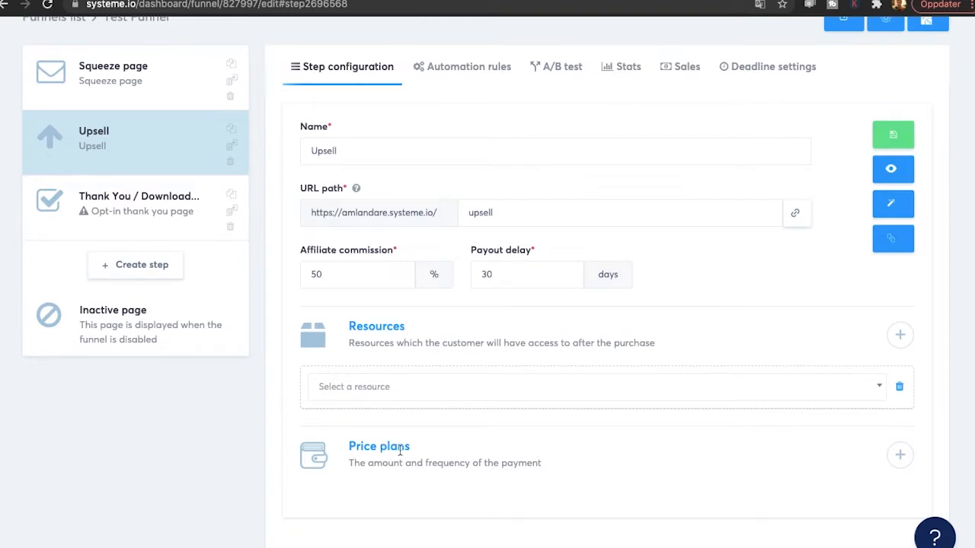
mouse_move(436, 457)
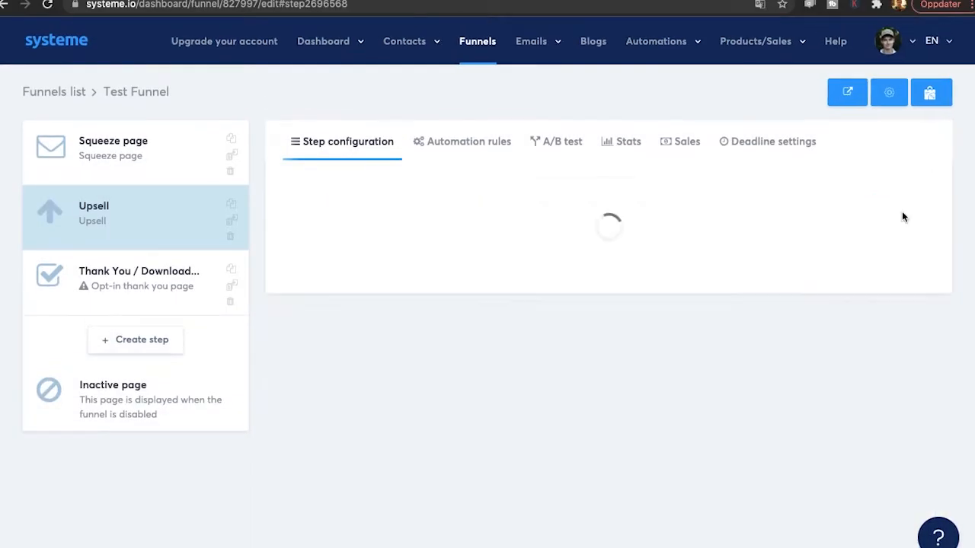
Confirm the Upsell step saved and switch to the Squeeze page step (path free-ebook)
left_click(892, 210)
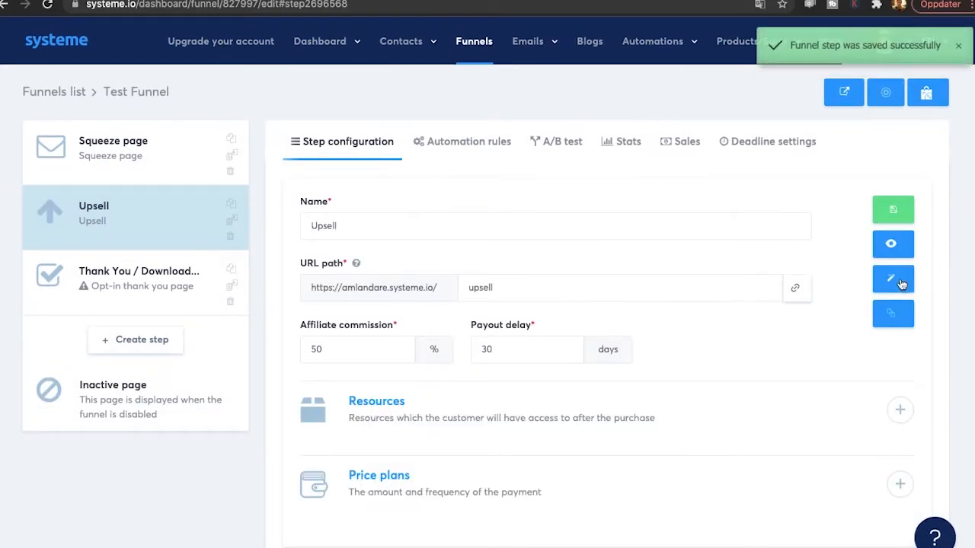
mouse_move(893, 277)
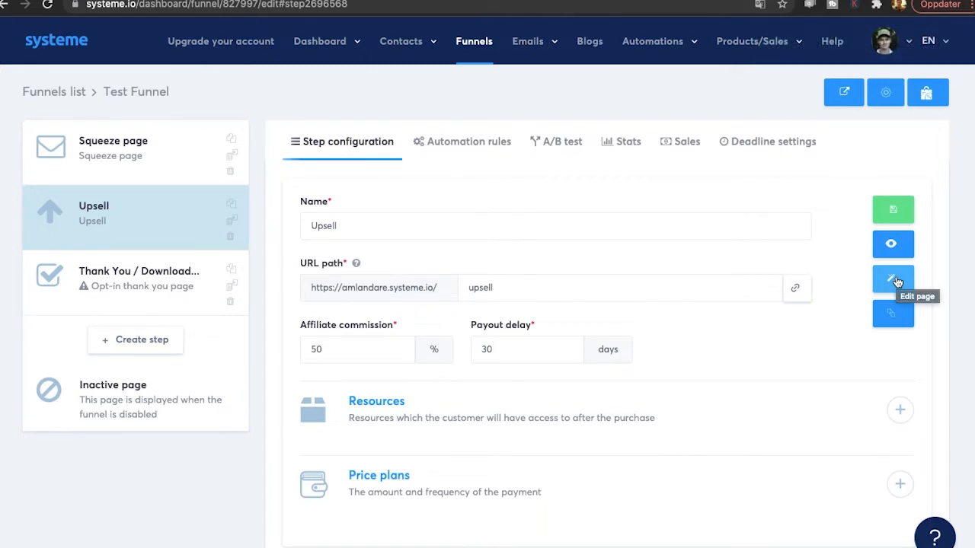
left_click(113, 149)
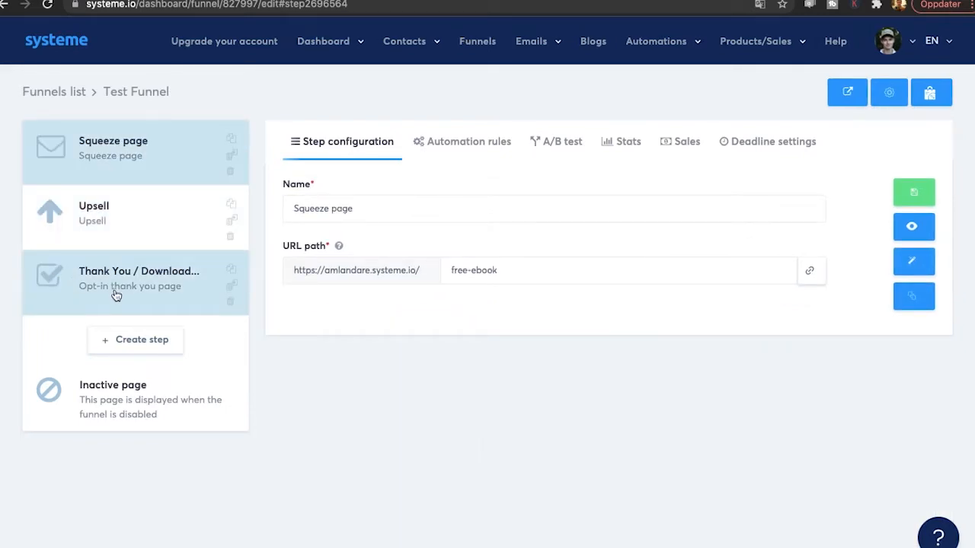
mouse_move(94, 235)
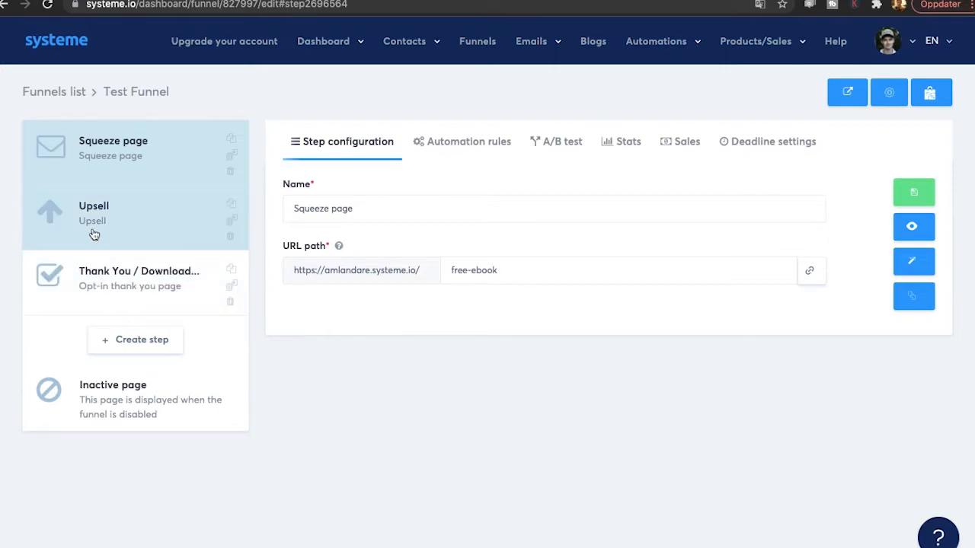
mouse_move(230, 238)
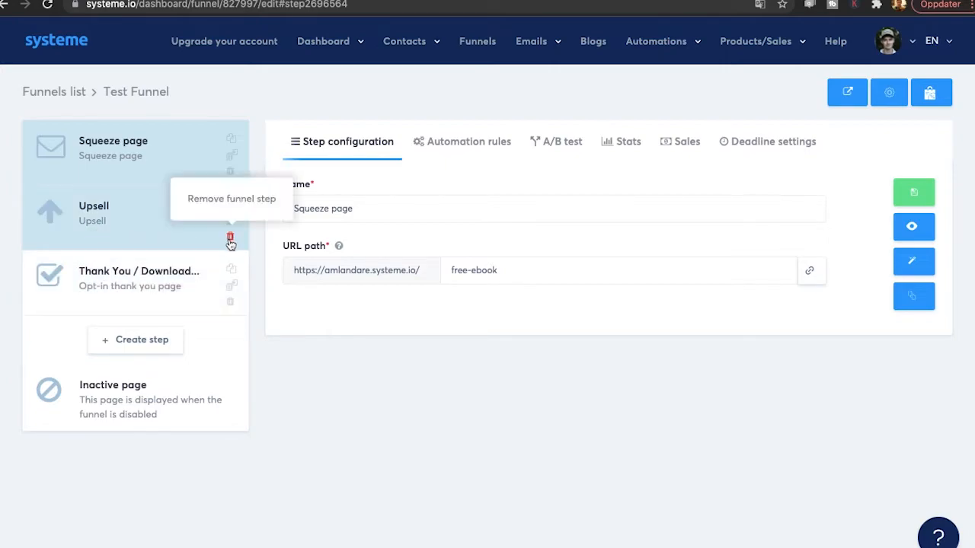
Delete the Upsell step, leaving only the squeeze page and thank-you page in Test Funnel
left_click(229, 238)
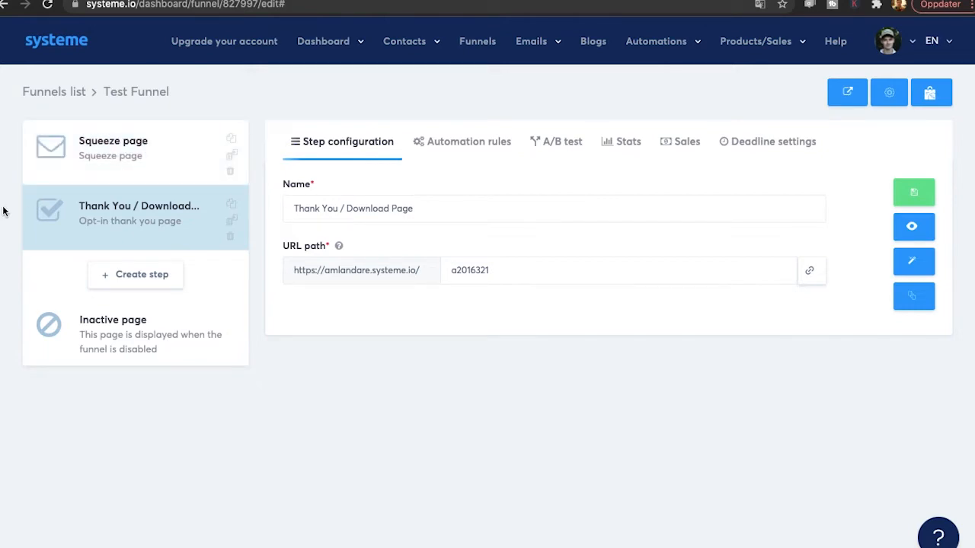
mouse_move(115, 149)
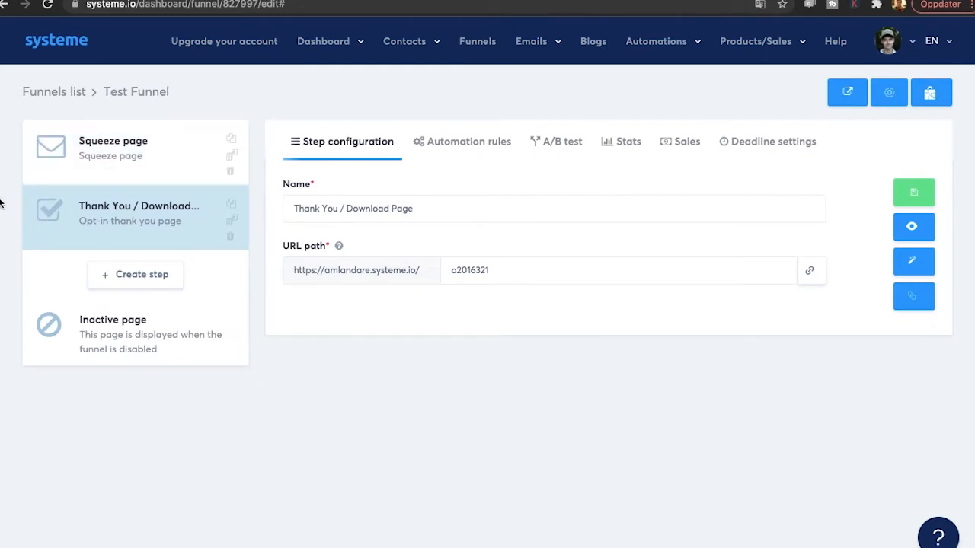
left_click(469, 140)
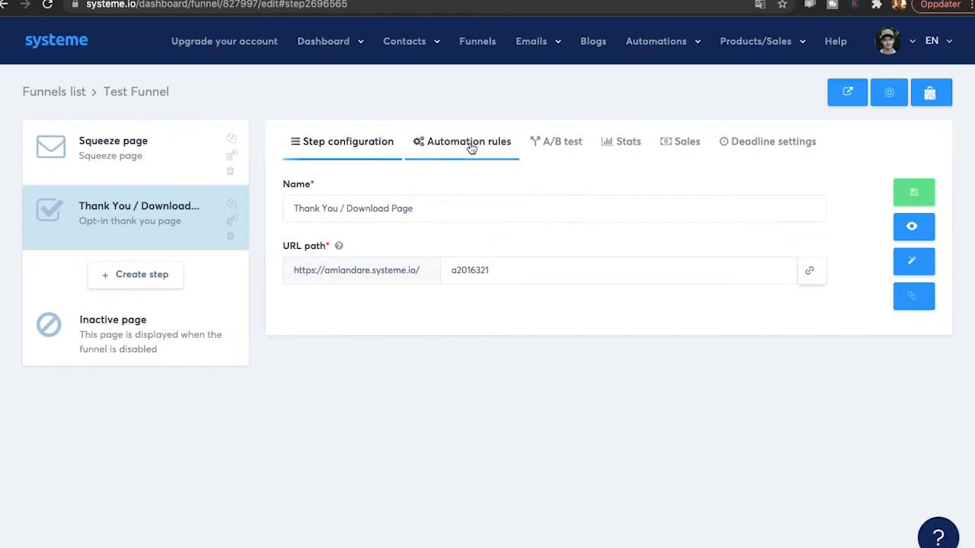
Create an automation rule on the thank-you step triggered by 'Funnel step form subscribed'
left_click(469, 142)
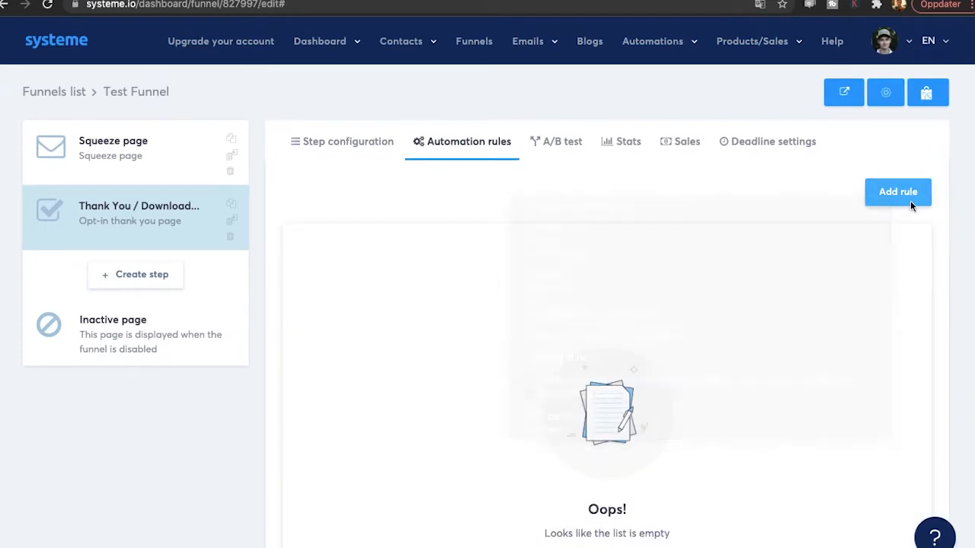
left_click(897, 192)
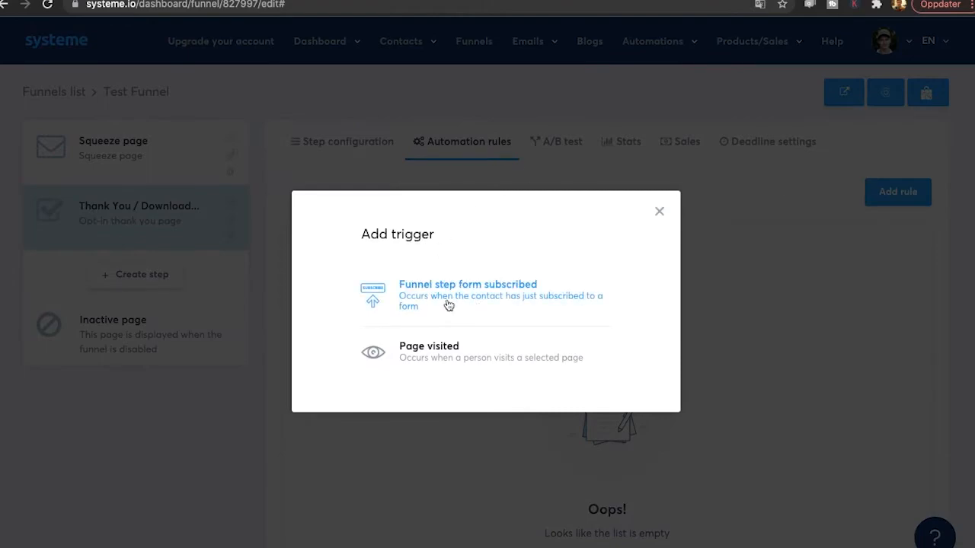
mouse_move(440, 309)
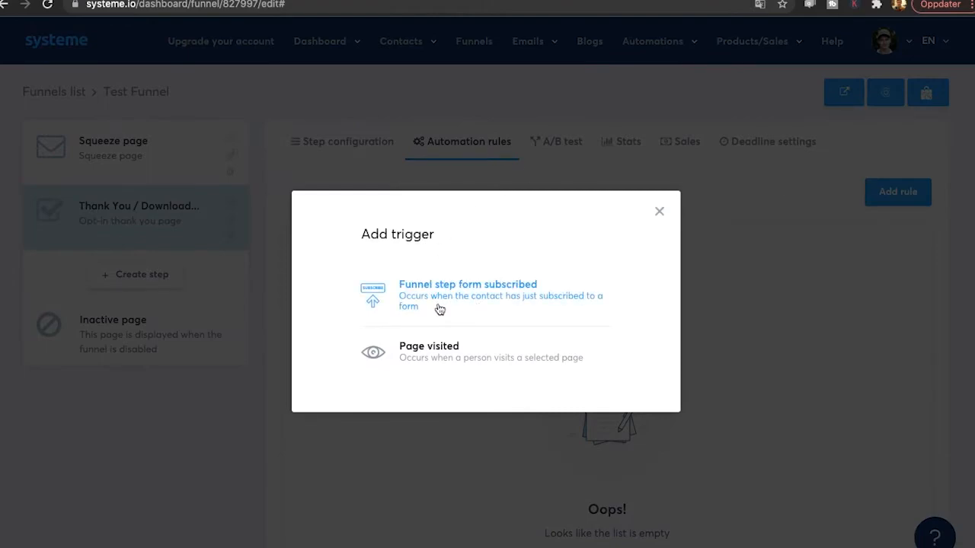
left_click(467, 295)
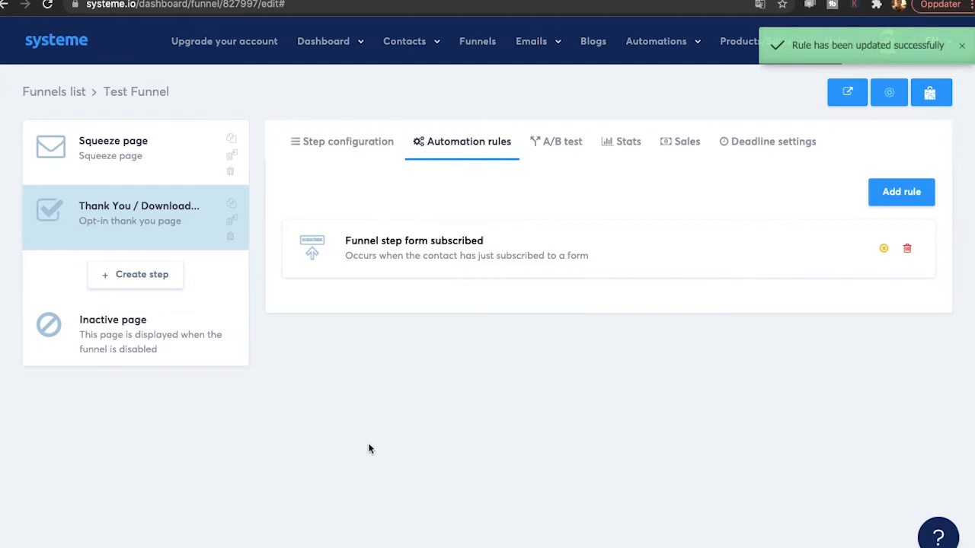
mouse_move(167, 182)
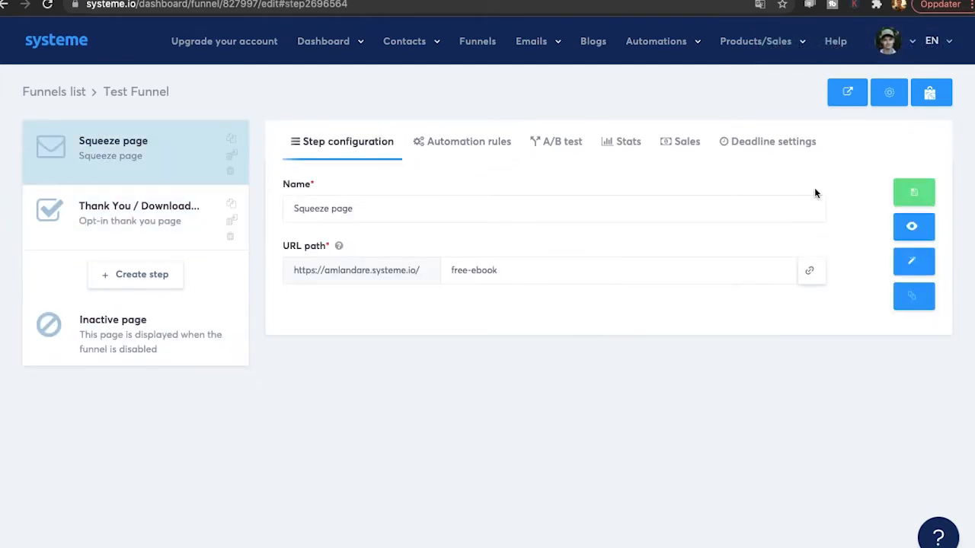
mouse_move(847, 93)
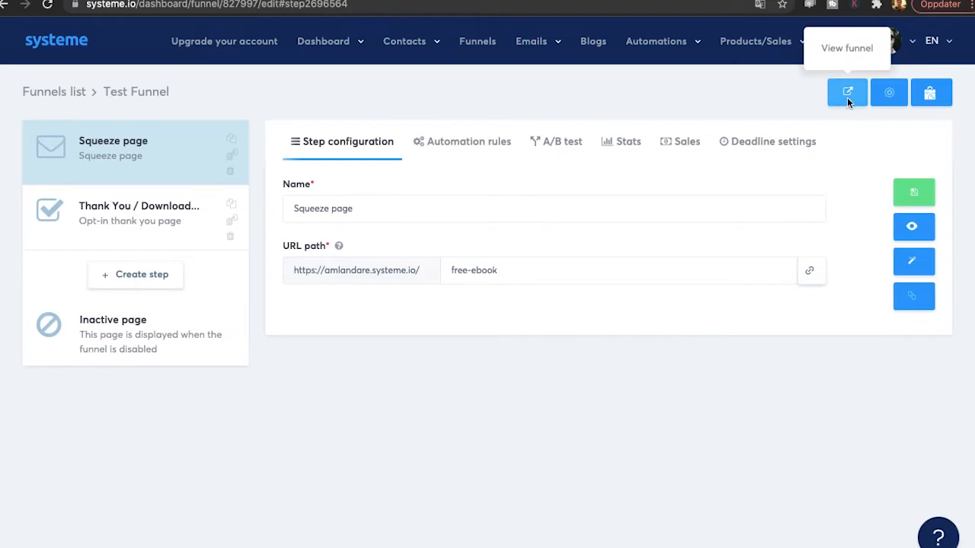
Submit a test opt-in on the live free-ebook squeeze page and view the Thank you page
left_click(846, 93)
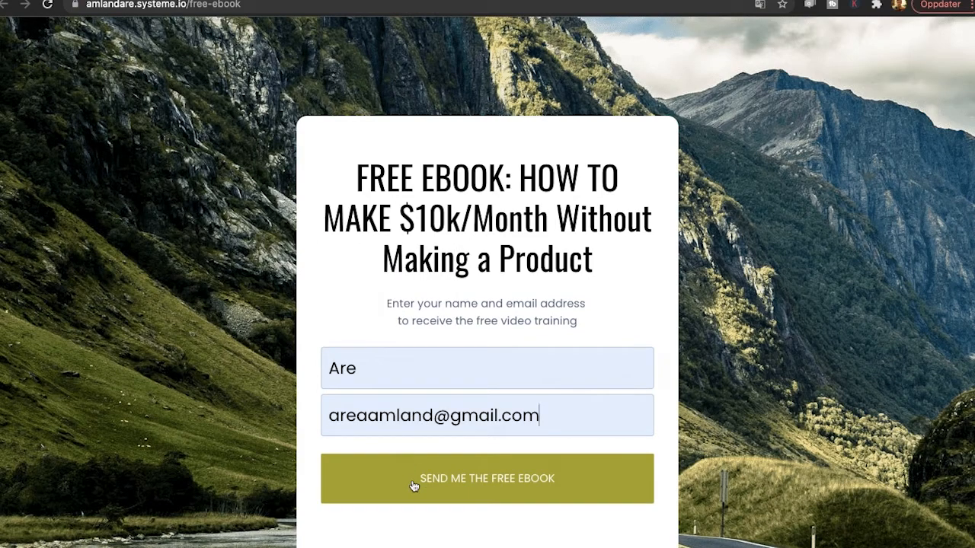
left_click(487, 478)
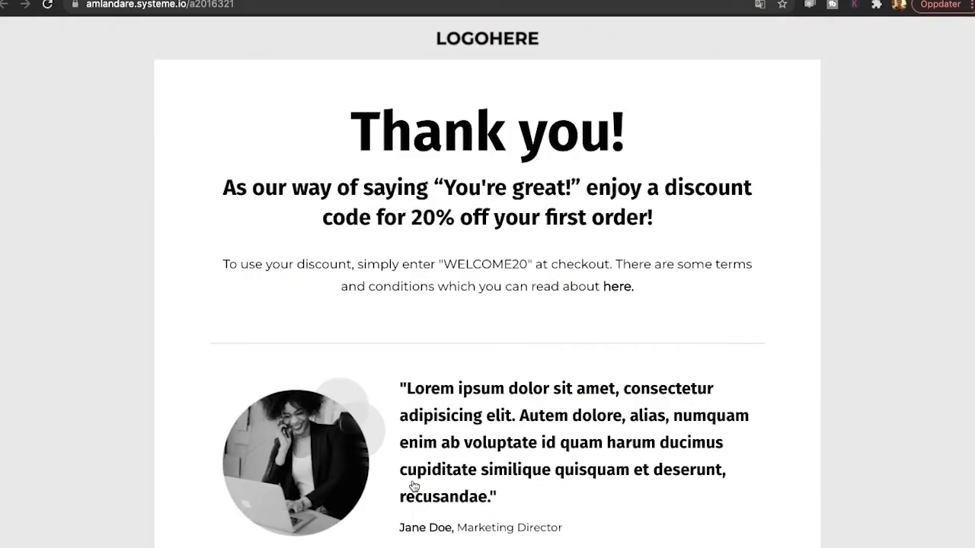
scroll("down", 3)
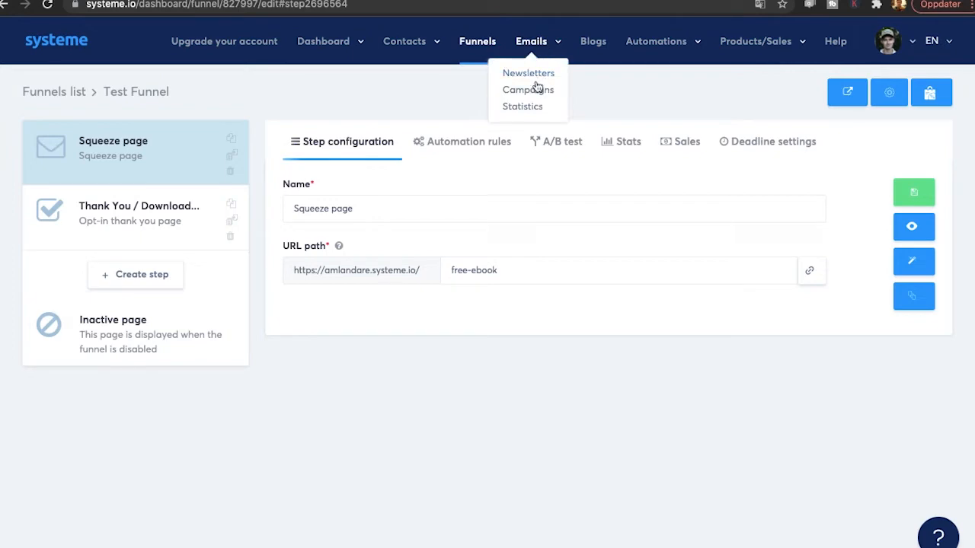
Show the email Campaigns list containing the Test campaign
left_click(527, 88)
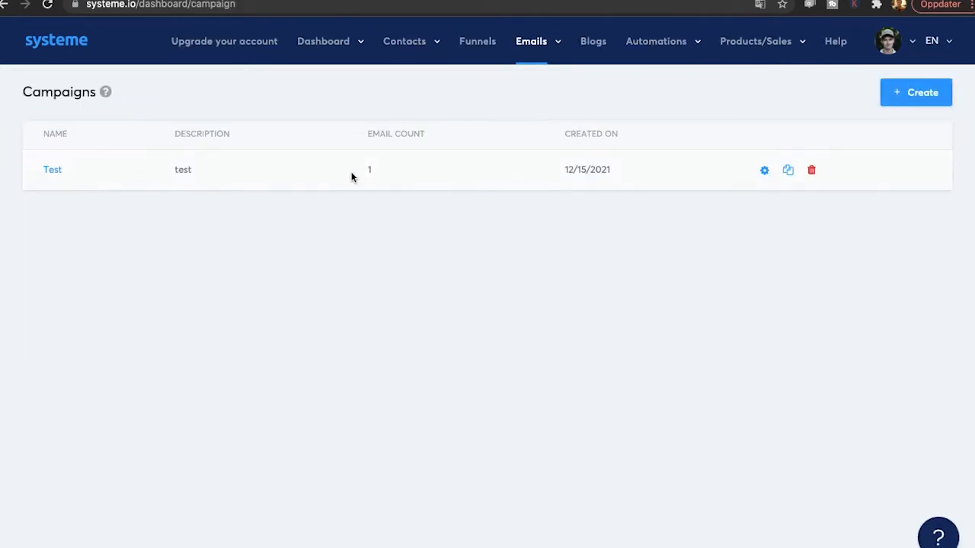
mouse_move(381, 213)
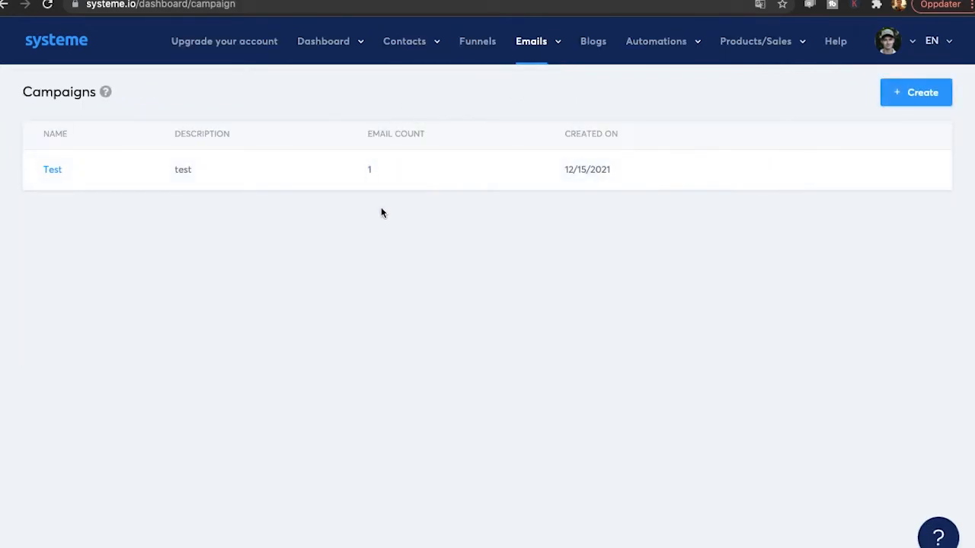